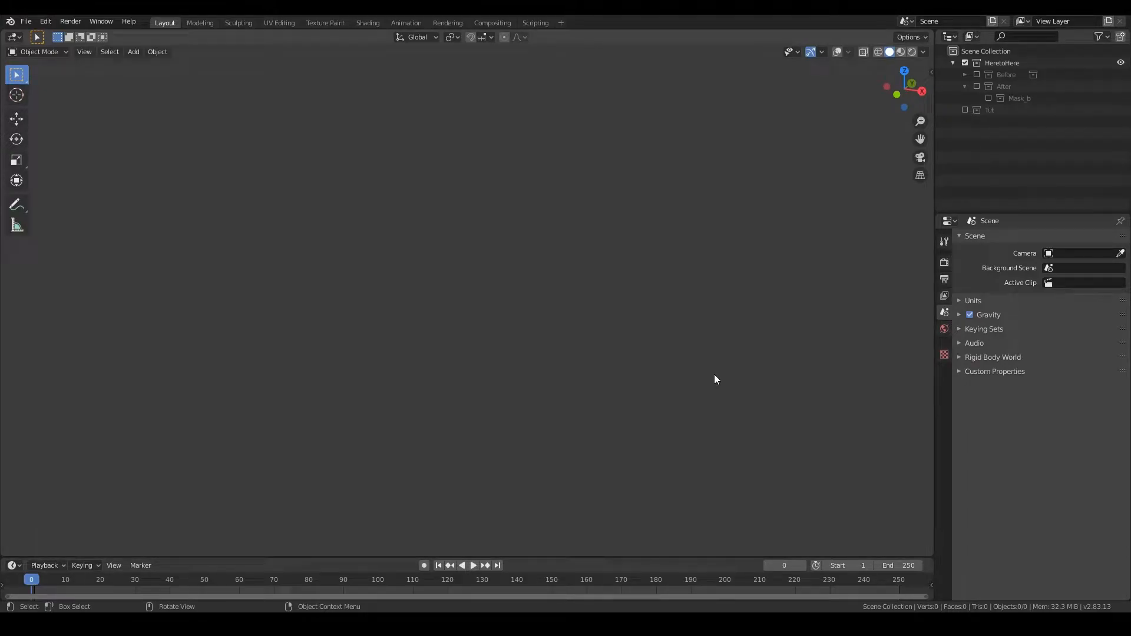
pyautogui.moveTo(752, 346)
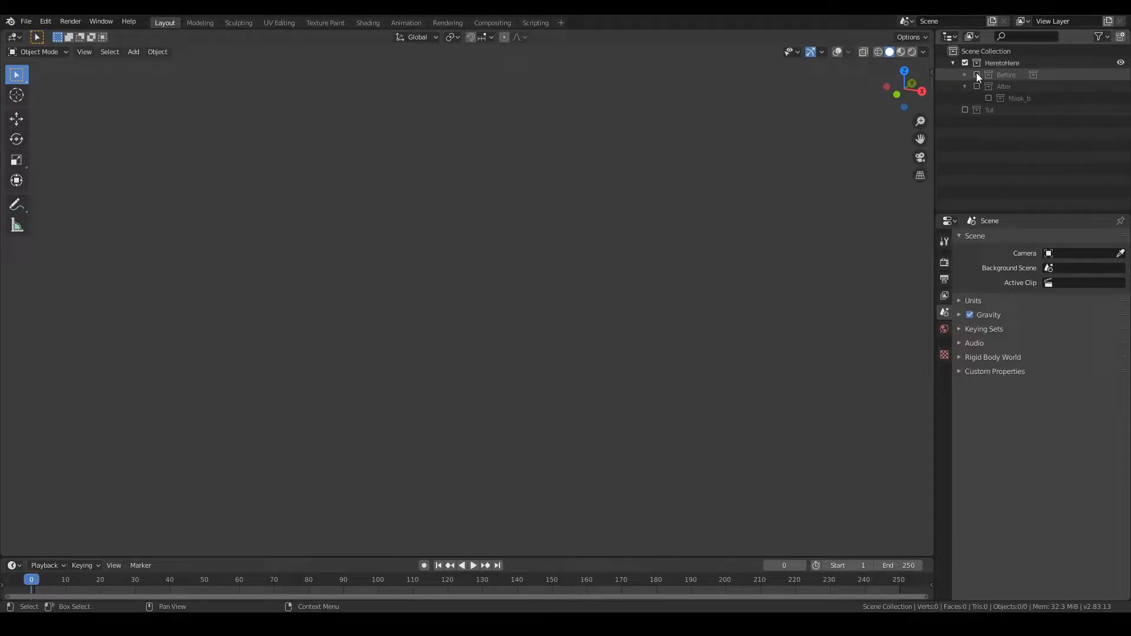
# - Show the Before and After collections, hide Mask_b, and orbit to compare the pillow bottoms
pyautogui.click(965, 74)
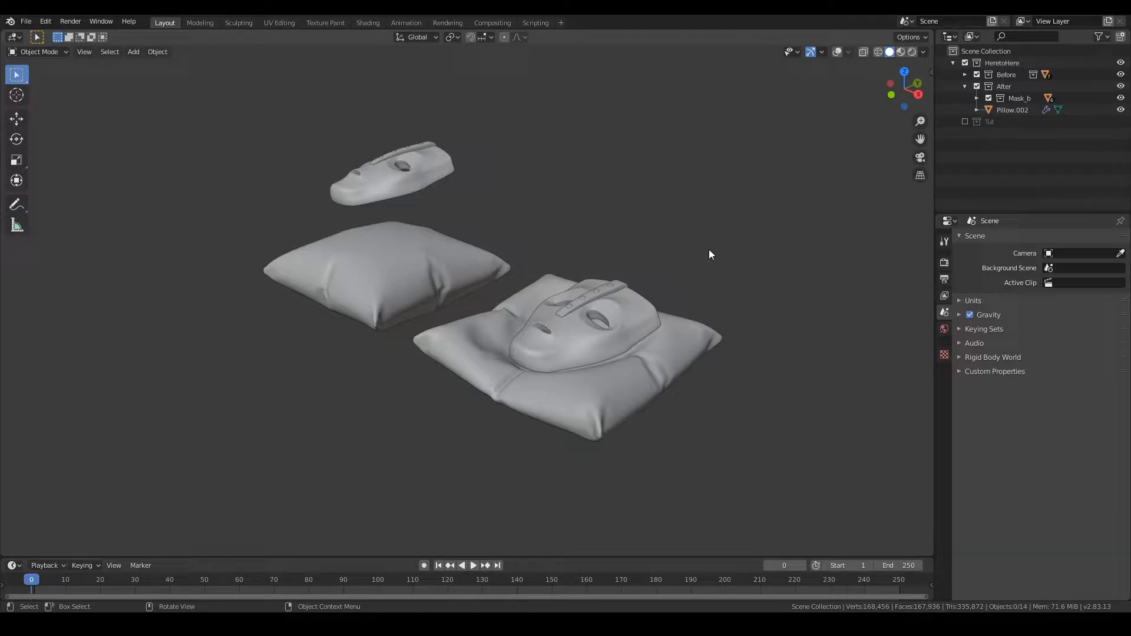
pyautogui.click(1018, 97)
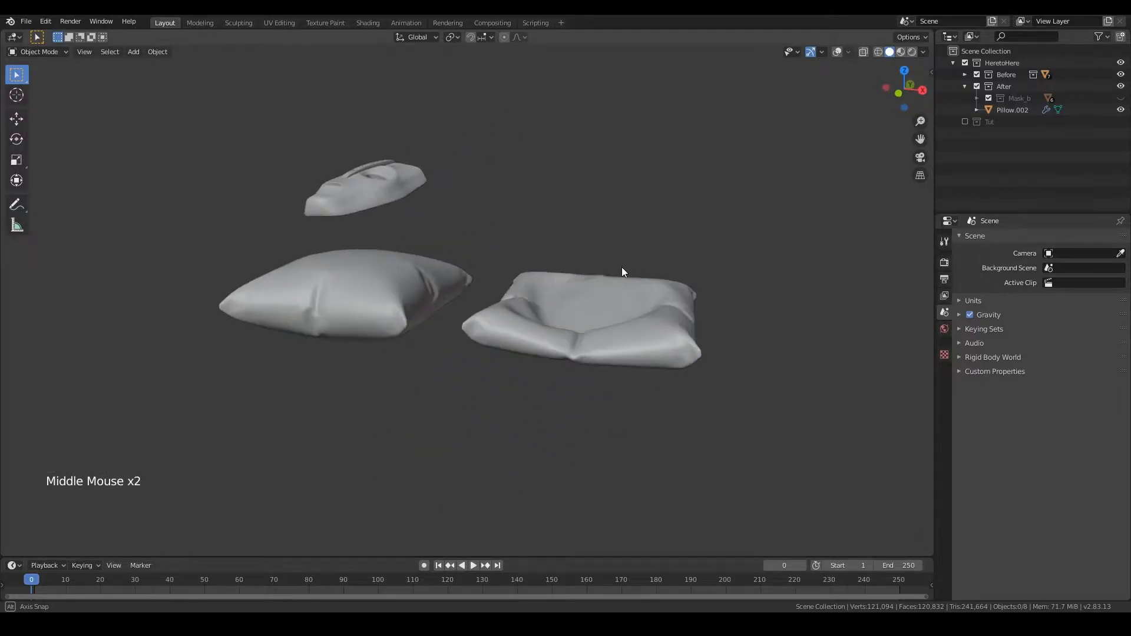
pyautogui.moveTo(622, 272); pyautogui.dragTo(466, 244)
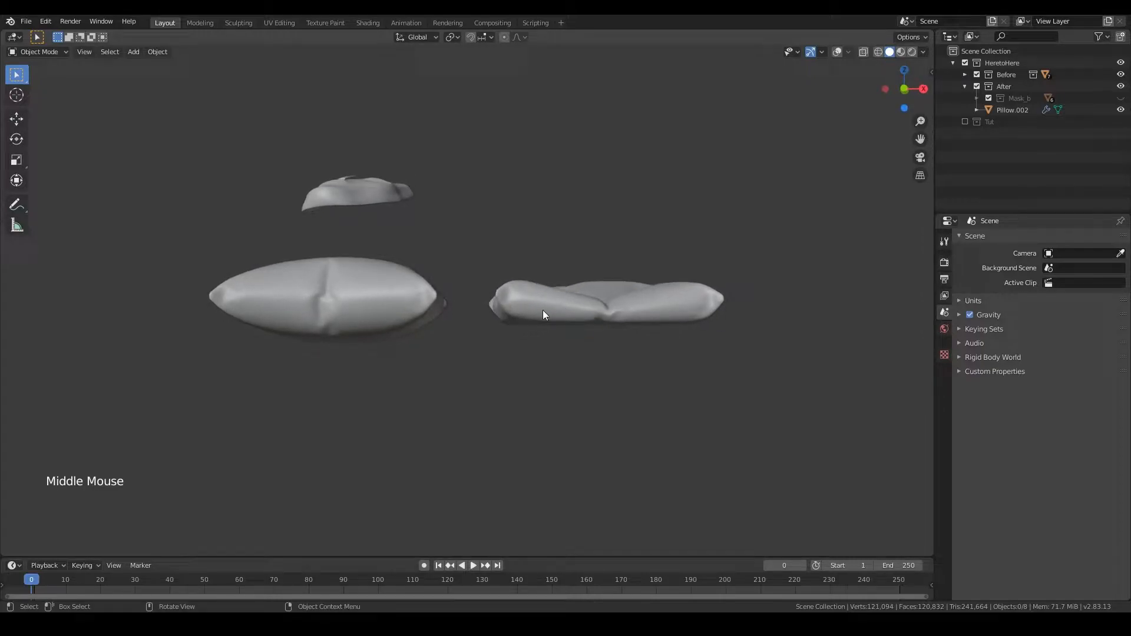
pyautogui.moveTo(544, 315); pyautogui.dragTo(646, 311)
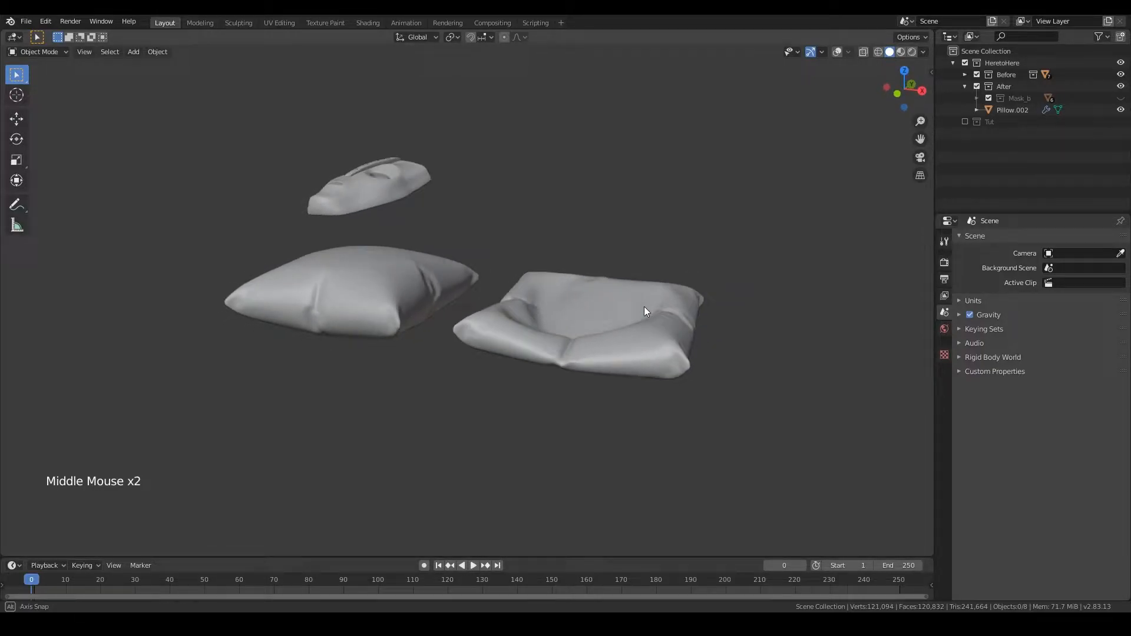
pyautogui.moveTo(645, 311); pyautogui.dragTo(576, 380)
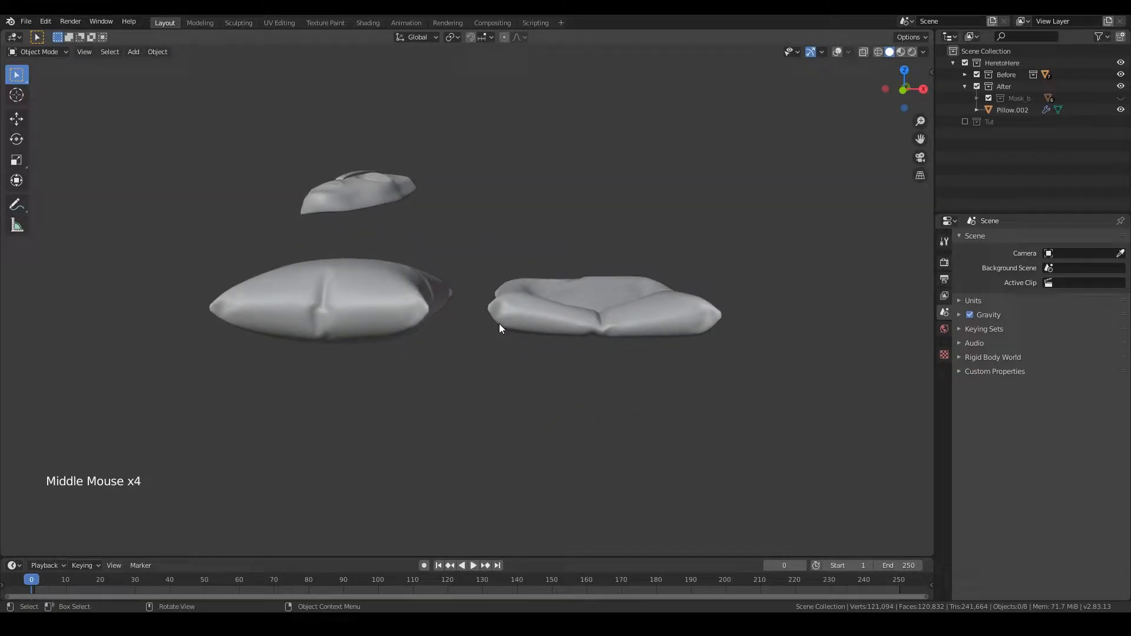
pyautogui.moveTo(505, 325); pyautogui.dragTo(613, 285)
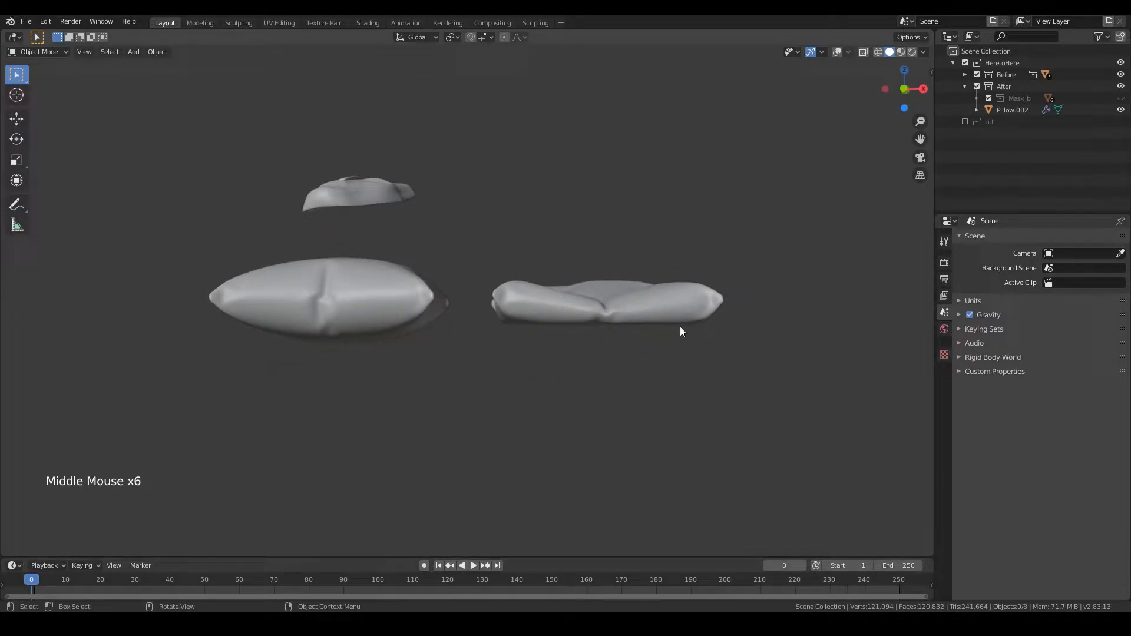
pyautogui.moveTo(677, 332); pyautogui.dragTo(282, 327)
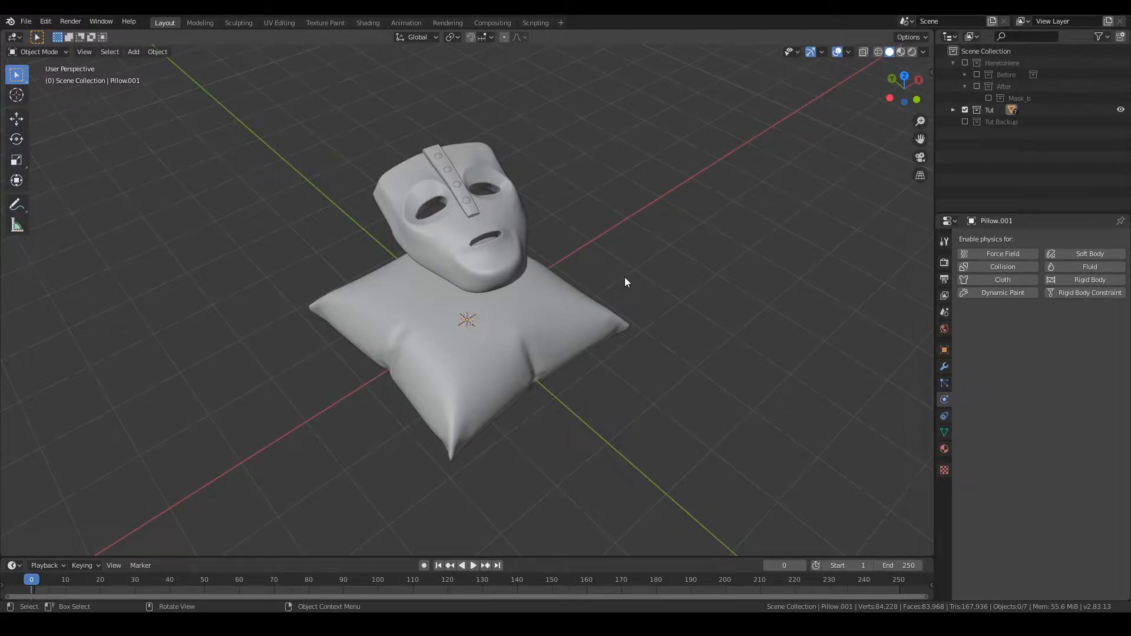
pyautogui.moveTo(609, 294)
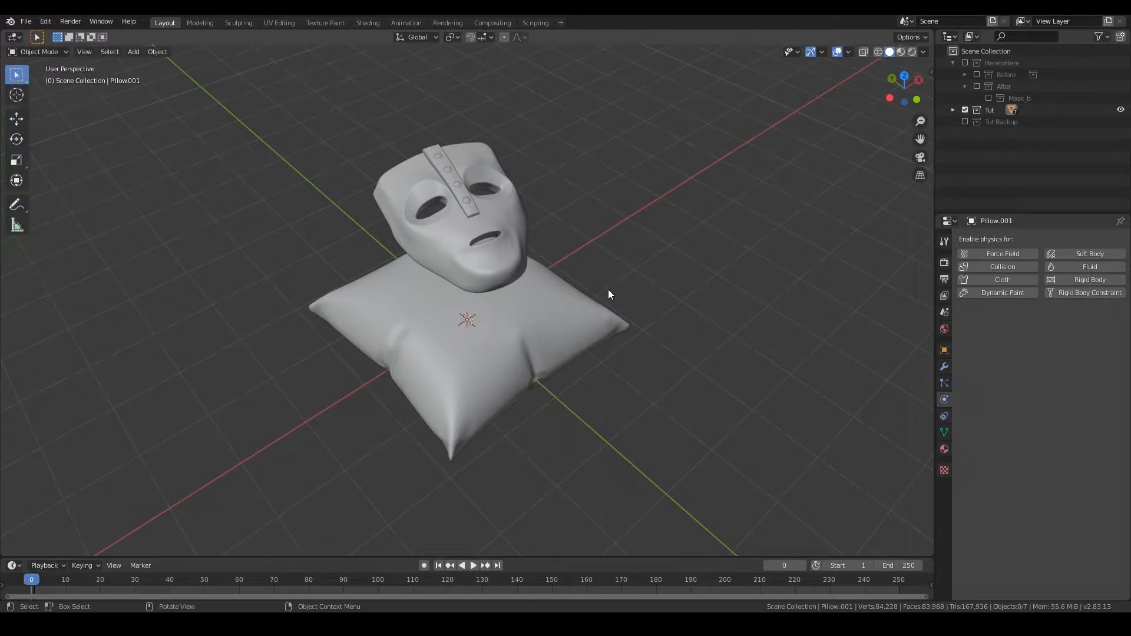
# - In the Tut scene, pick the mask briefly, then select the pillow Pillow.001
pyautogui.click(464, 252)
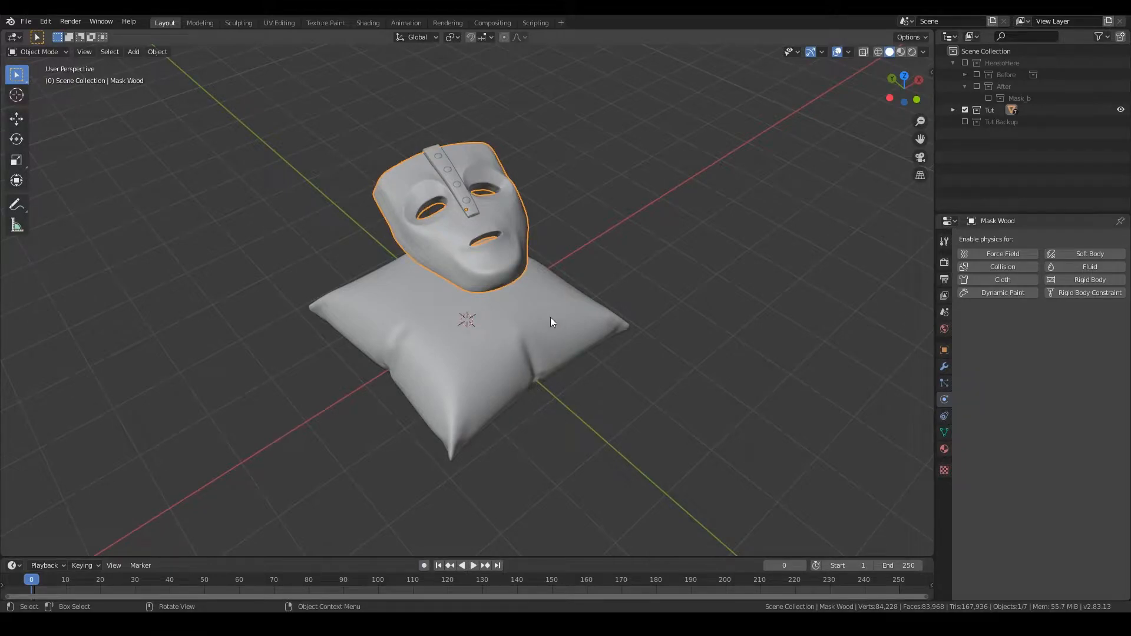
pyautogui.click(467, 347)
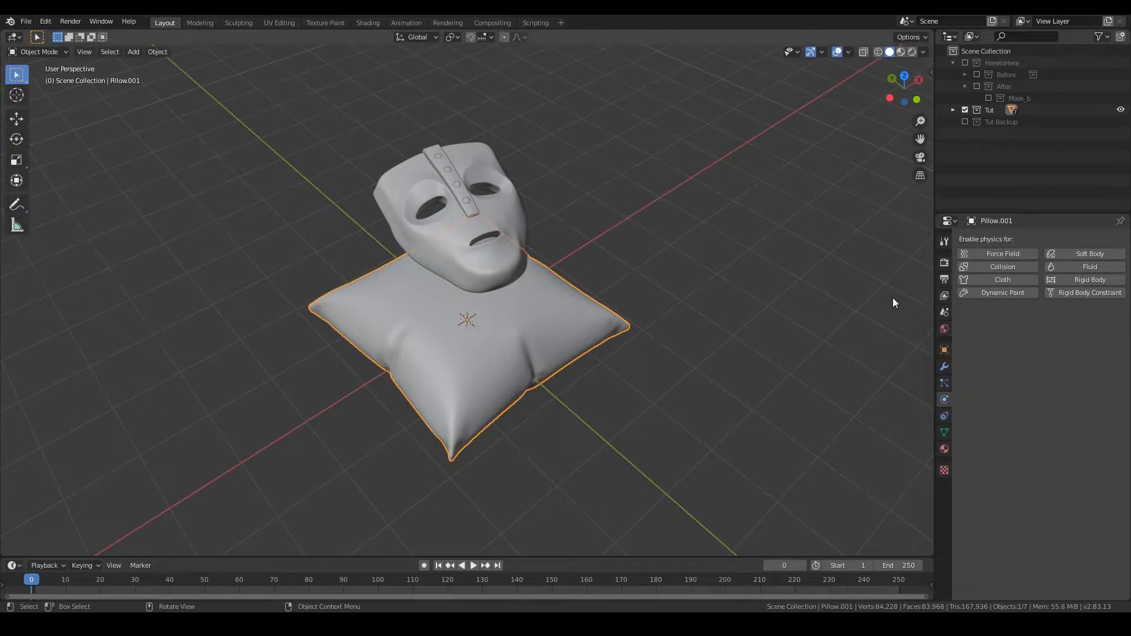
# - Enter Edit Mode on the pillow and orbit around its dense vertex grid
pyautogui.press('Tab')
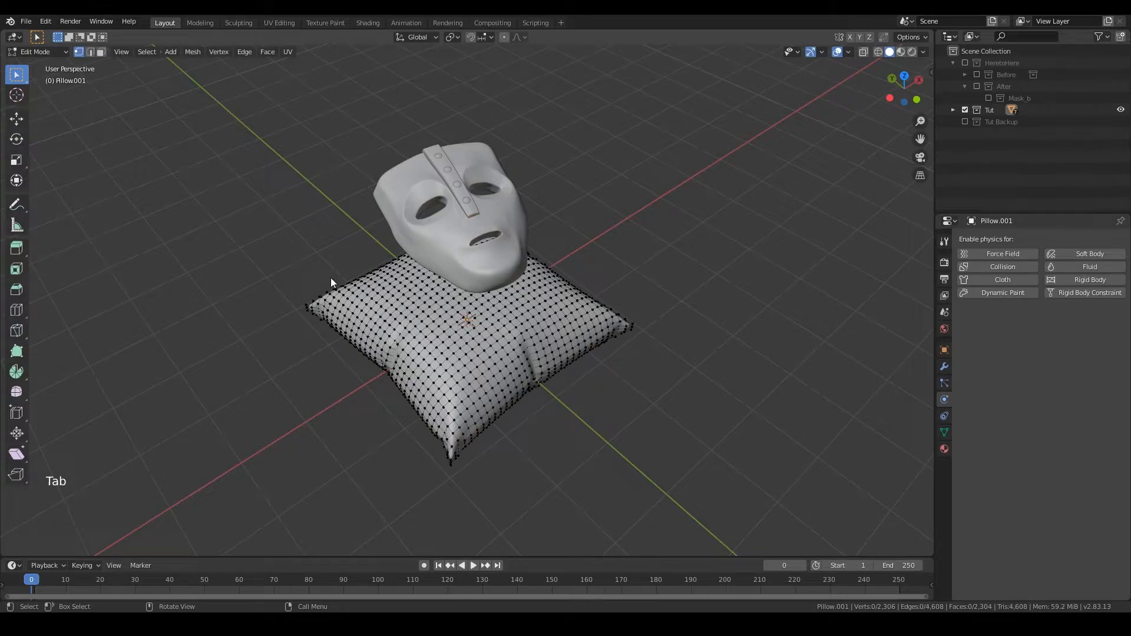
pyautogui.moveTo(460, 331)
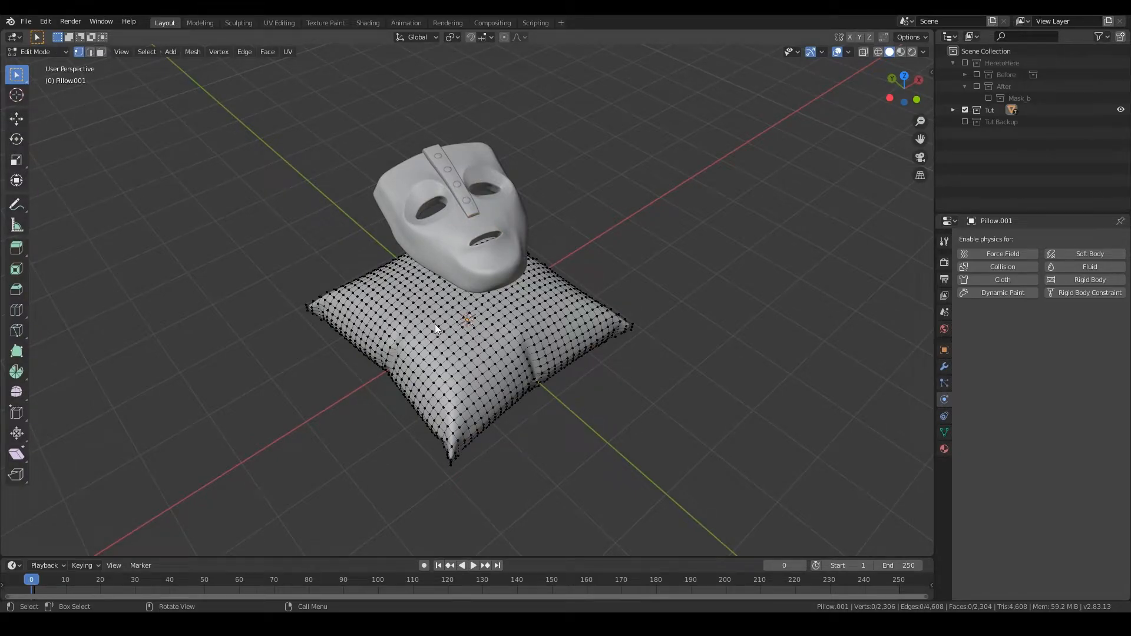
pyautogui.moveTo(469, 324); pyautogui.dragTo(519, 323)
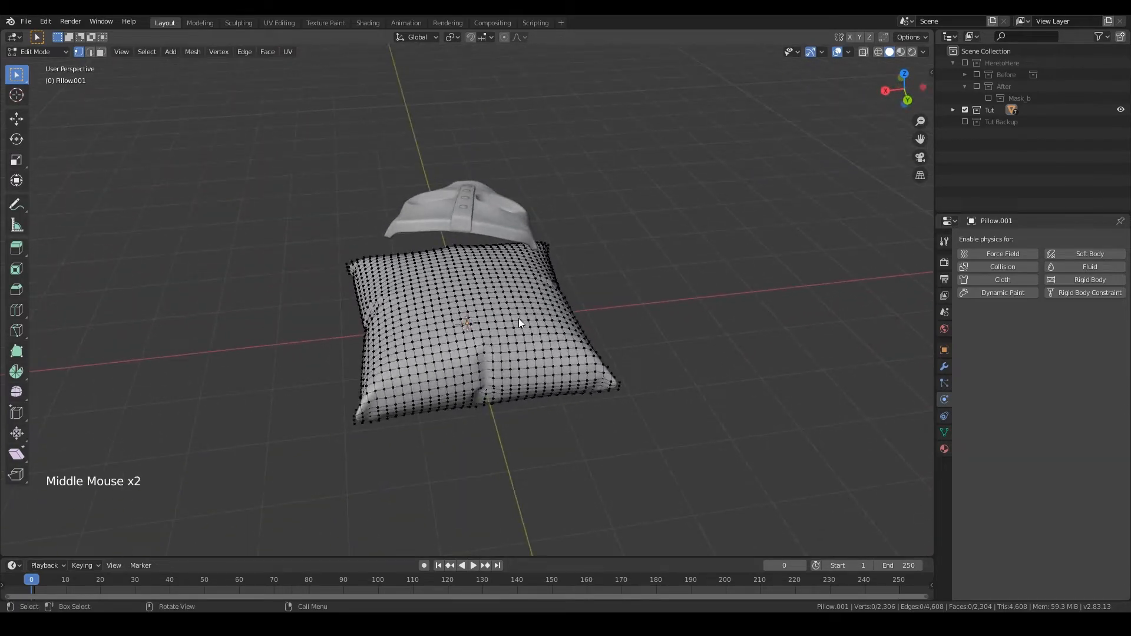
pyautogui.moveTo(519, 322); pyautogui.dragTo(533, 322)
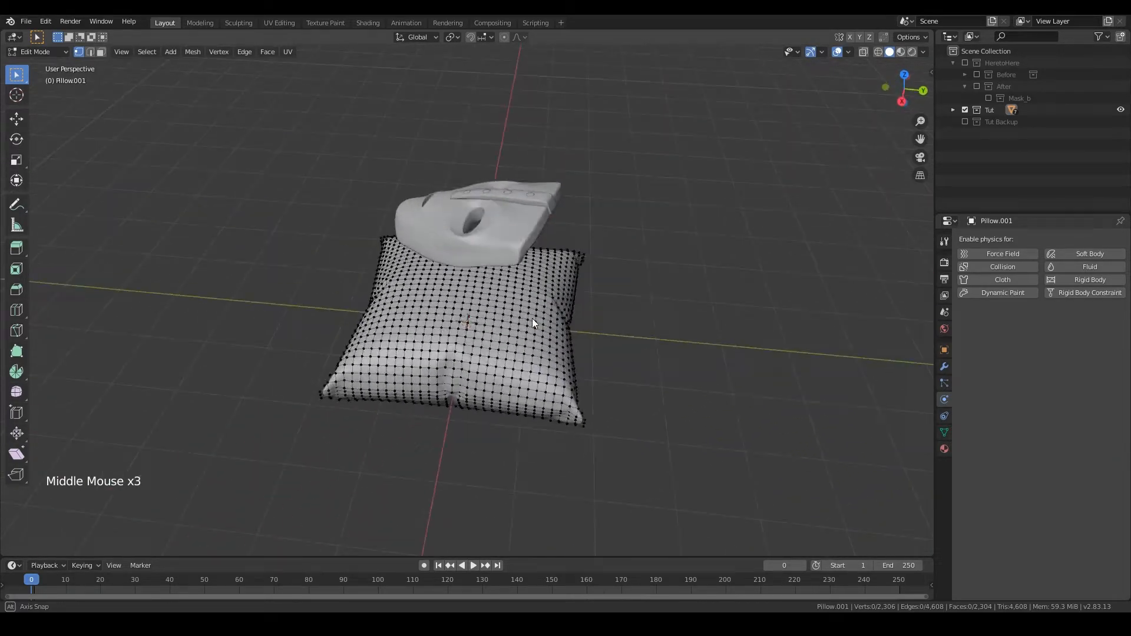
pyautogui.moveTo(534, 323); pyautogui.dragTo(521, 319)
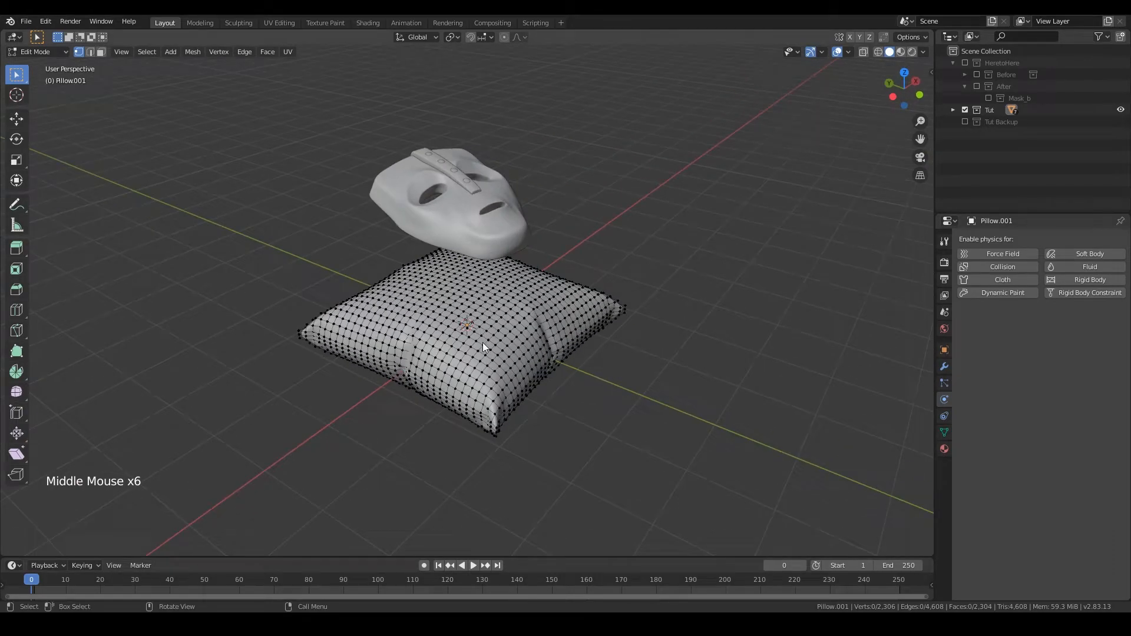
pyautogui.moveTo(483, 346); pyautogui.dragTo(512, 317)
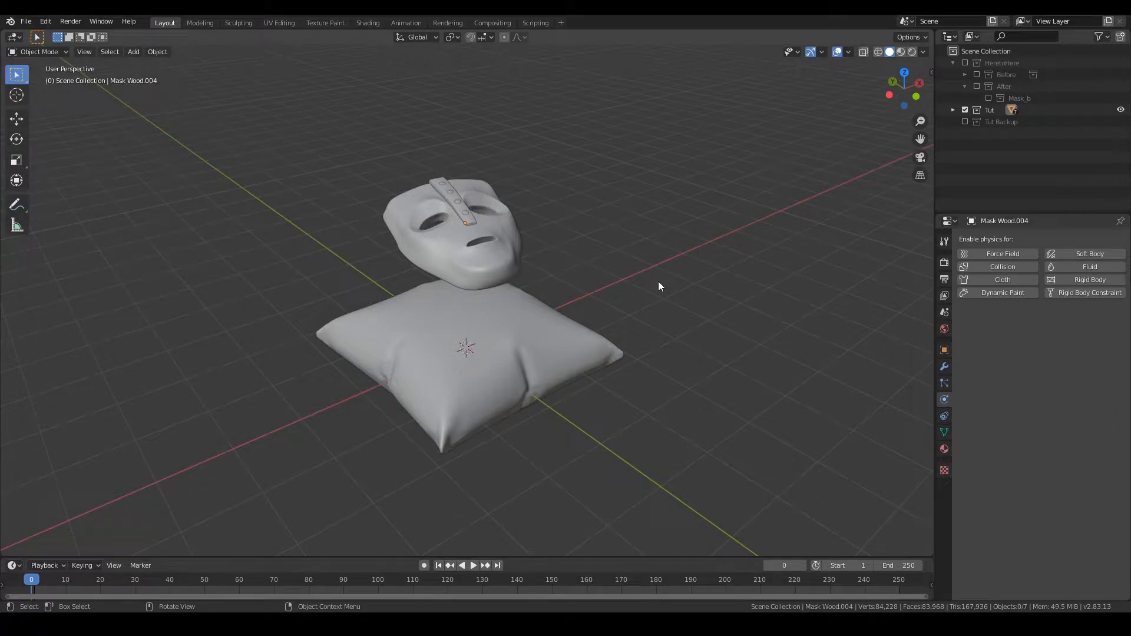
pyautogui.moveTo(545, 302)
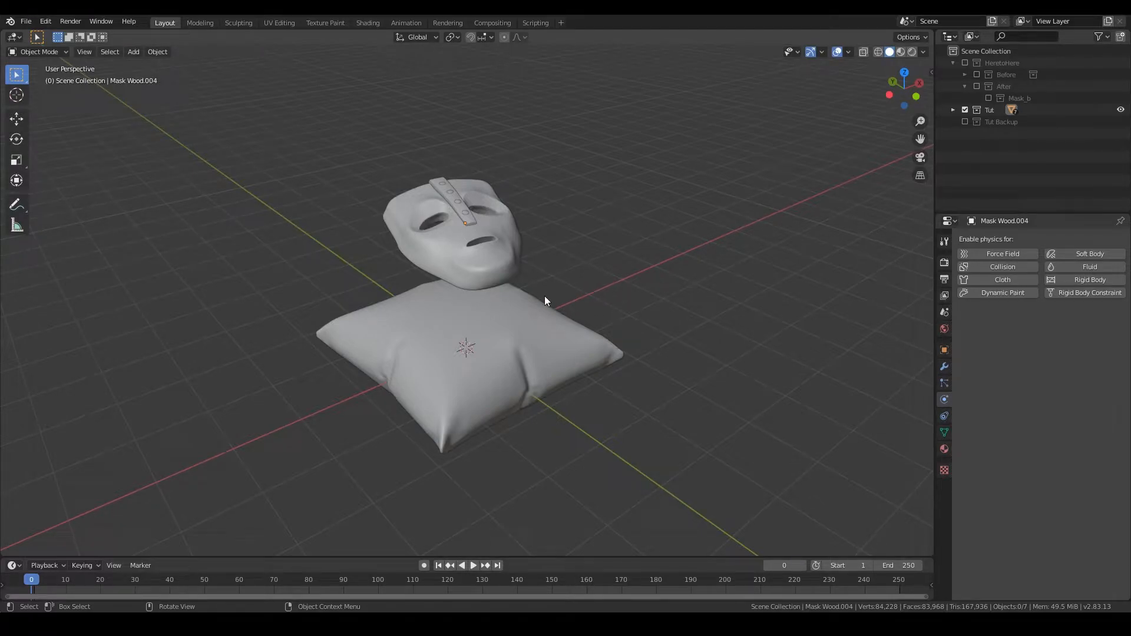
# - View the gap between mask and pillow from the side and below, then select Pillow.001
pyautogui.moveTo(544, 301); pyautogui.dragTo(573, 282)
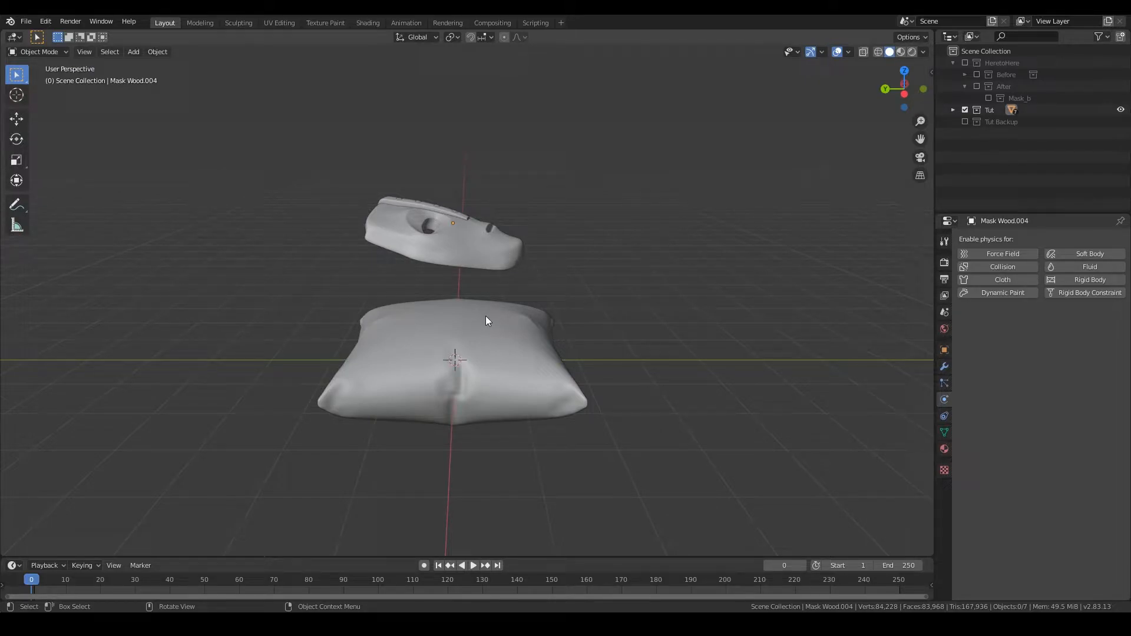
pyautogui.moveTo(508, 287)
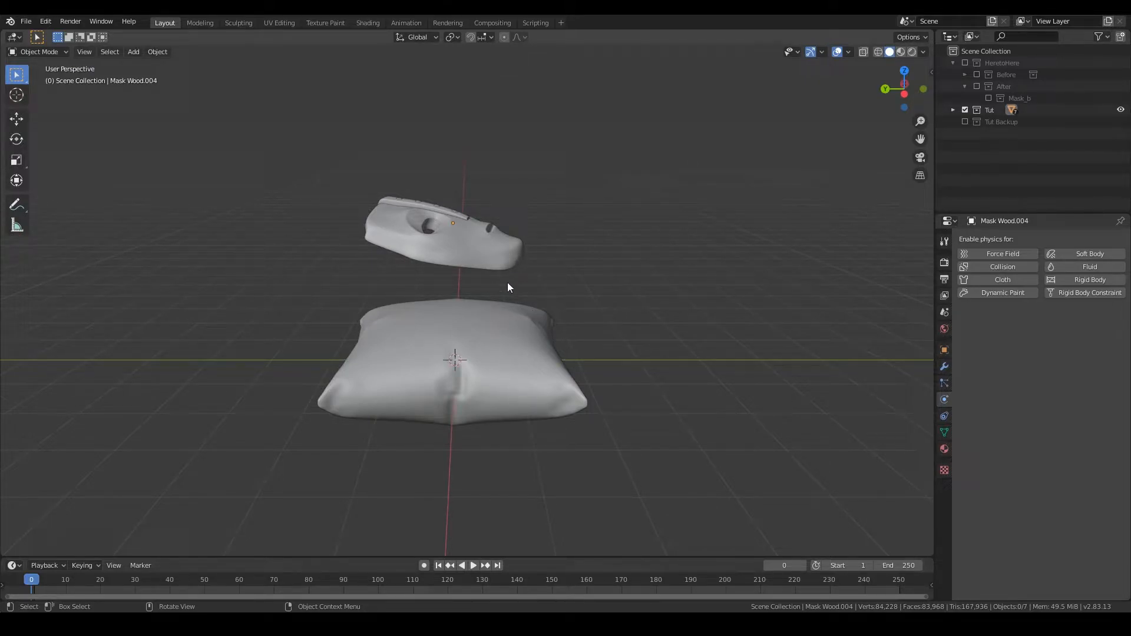
pyautogui.moveTo(508, 287); pyautogui.dragTo(534, 274)
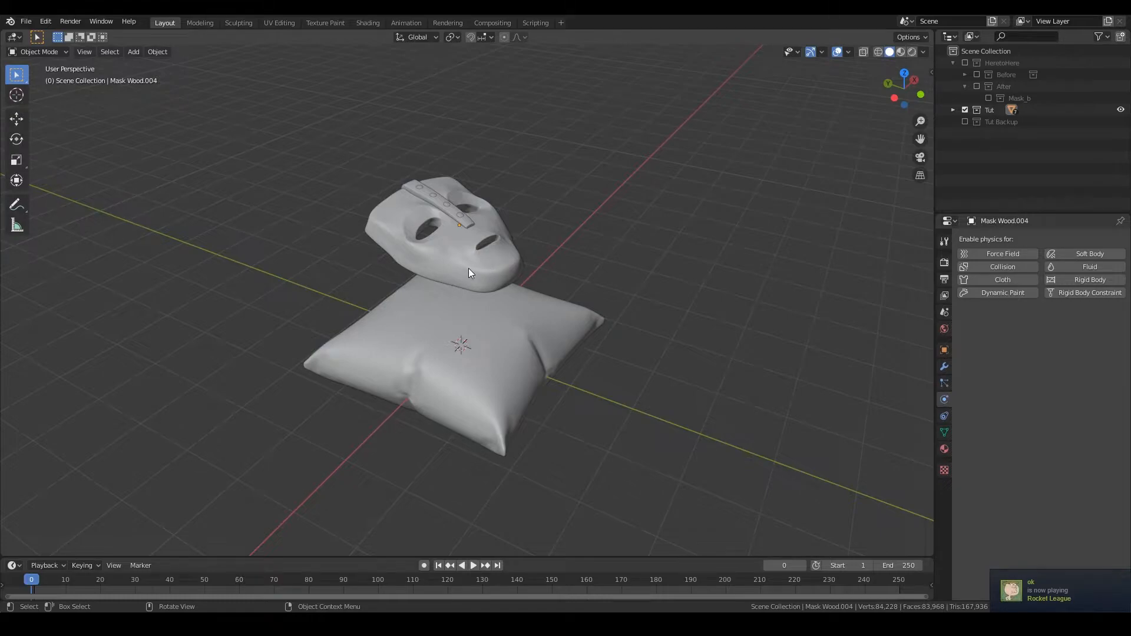
pyautogui.moveTo(469, 272); pyautogui.dragTo(537, 321)
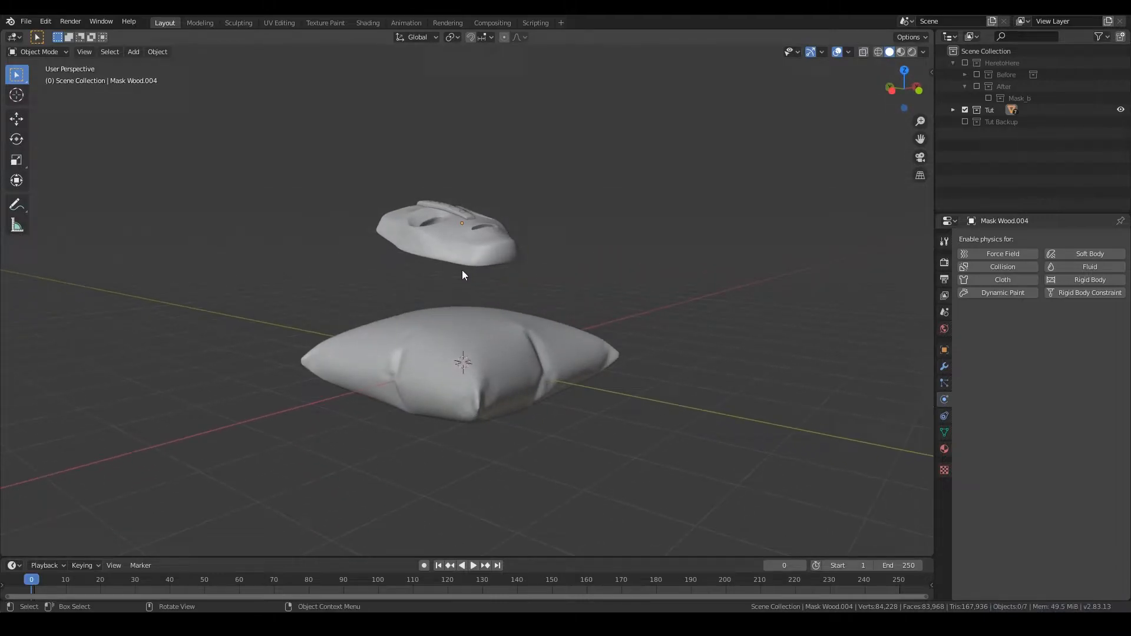
pyautogui.click(459, 360)
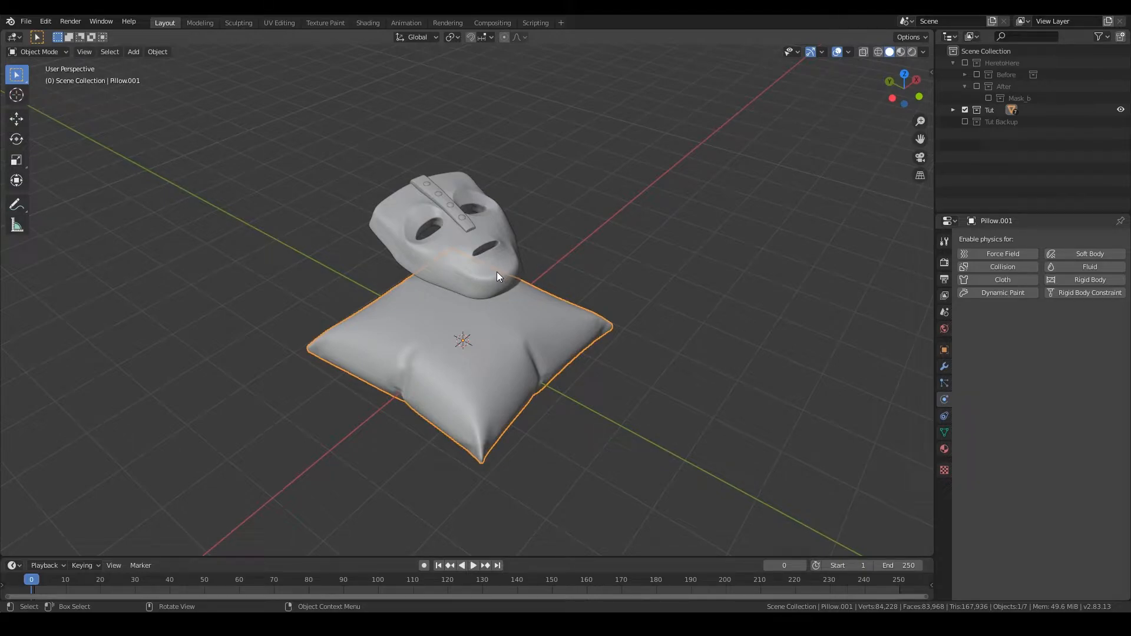
# - Deselect everything, select Mask Wood.004, and enable Collision physics on it
pyautogui.click(508, 241)
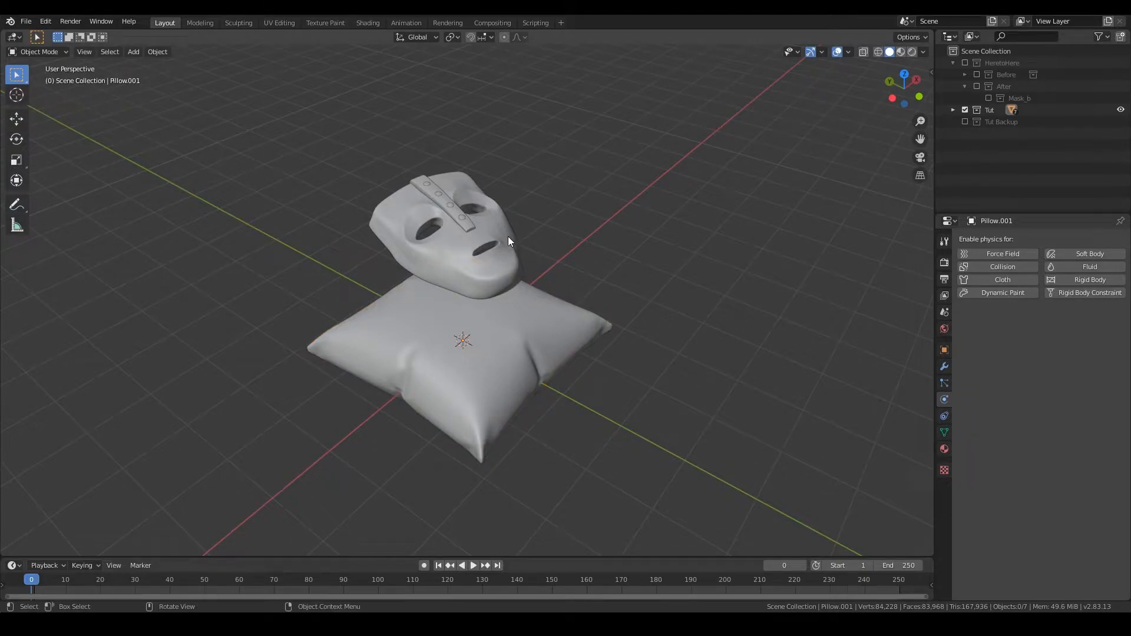
pyautogui.click(469, 224)
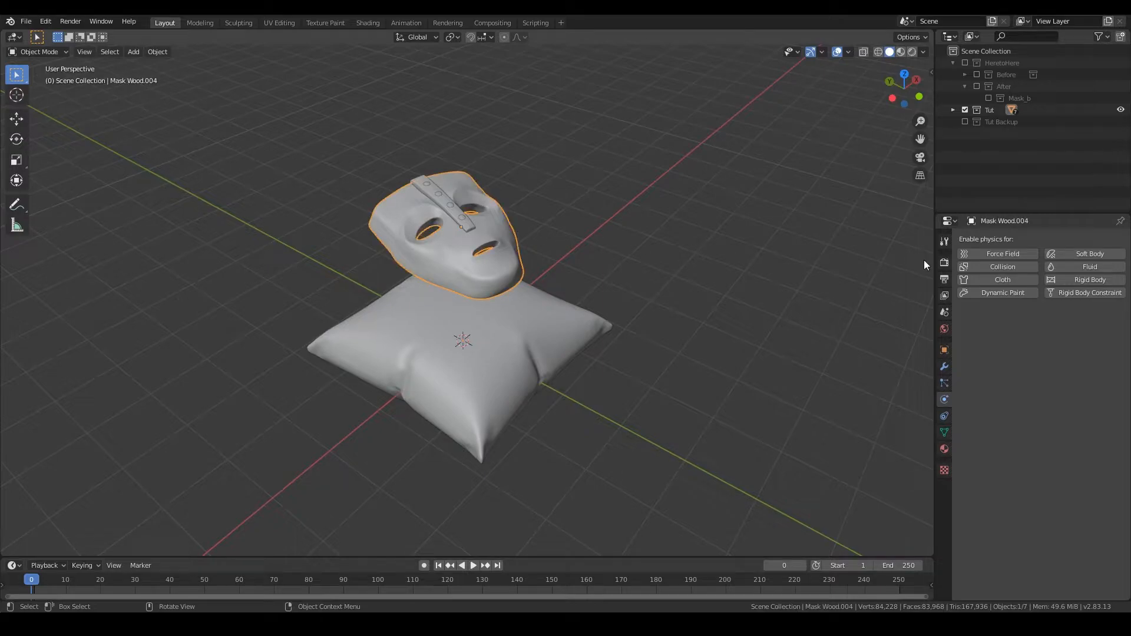
pyautogui.click(1001, 266)
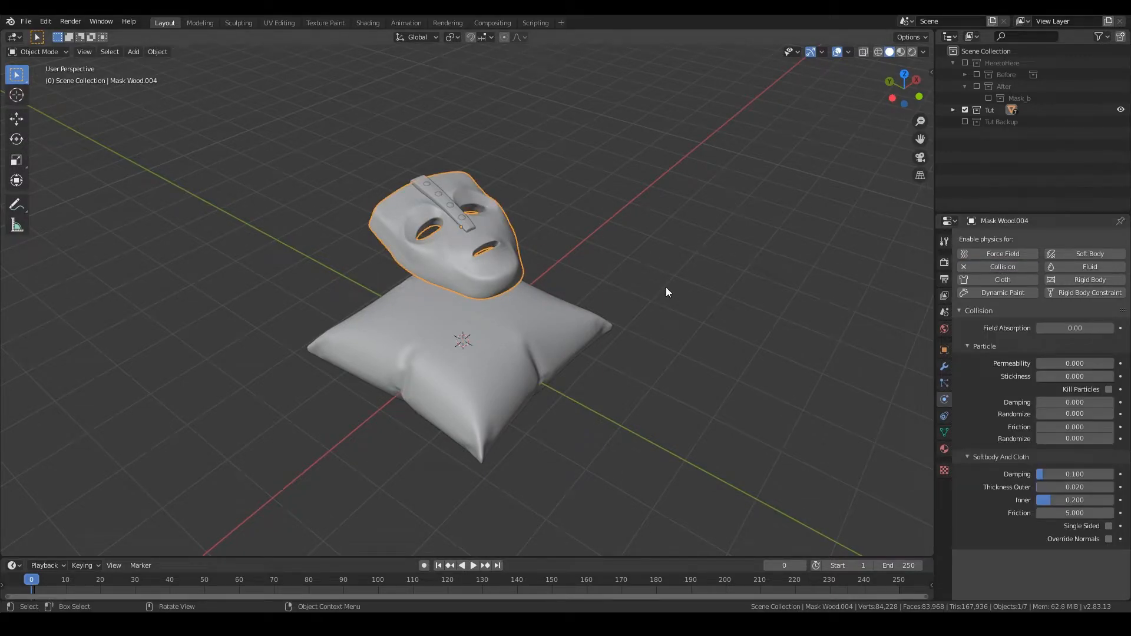
pyautogui.moveTo(505, 219)
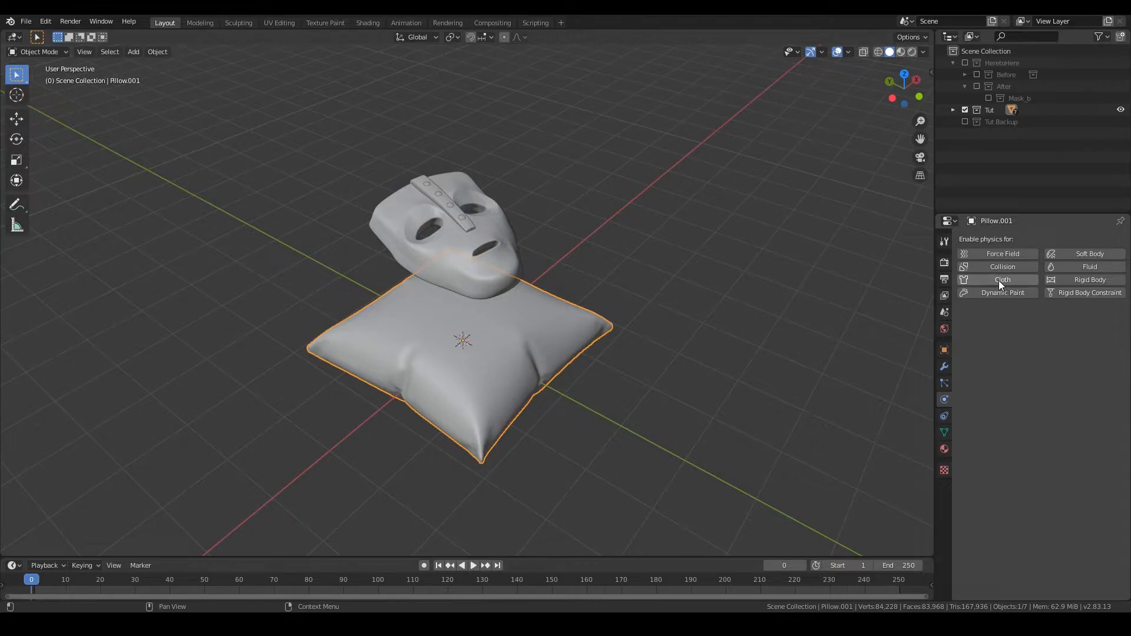
pyautogui.click(1001, 280)
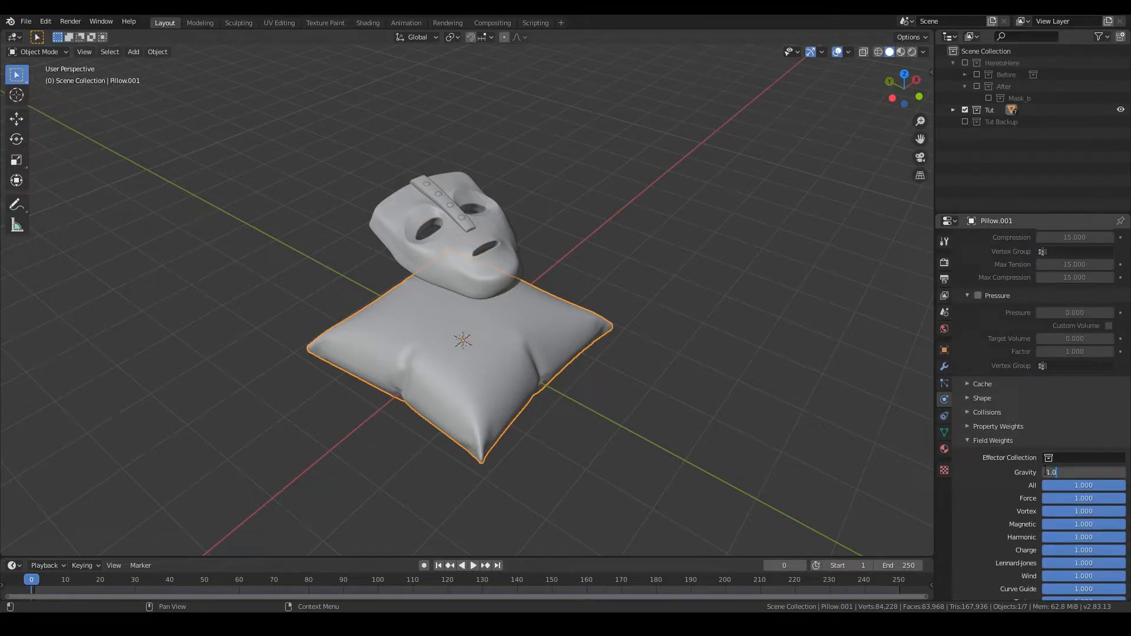
pyautogui.write('0')
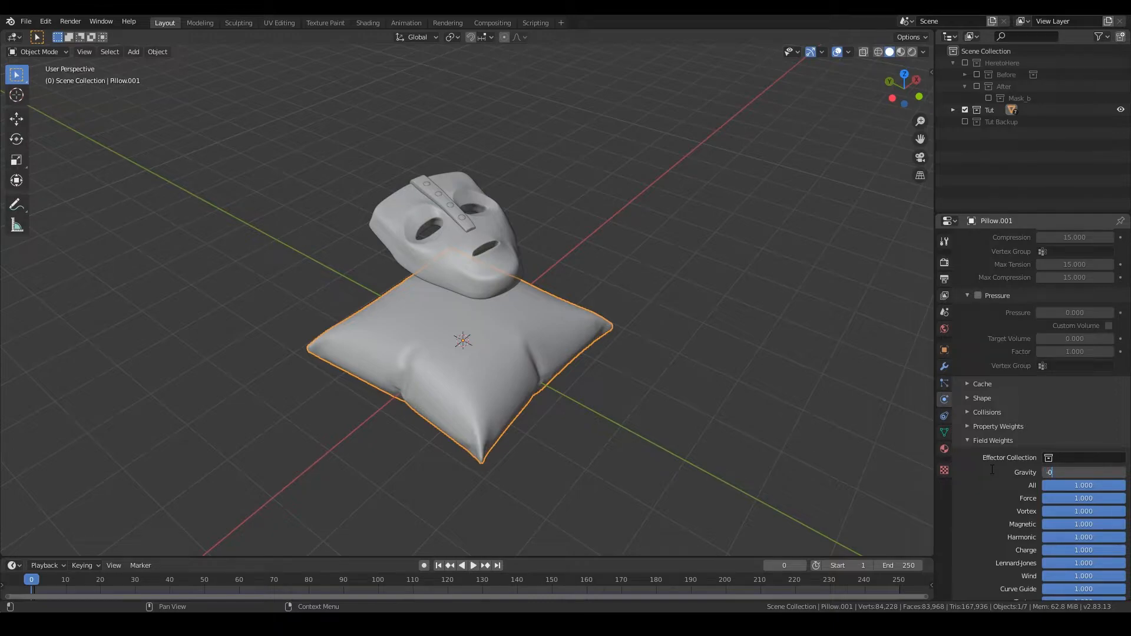
pyautogui.write('-0.200')
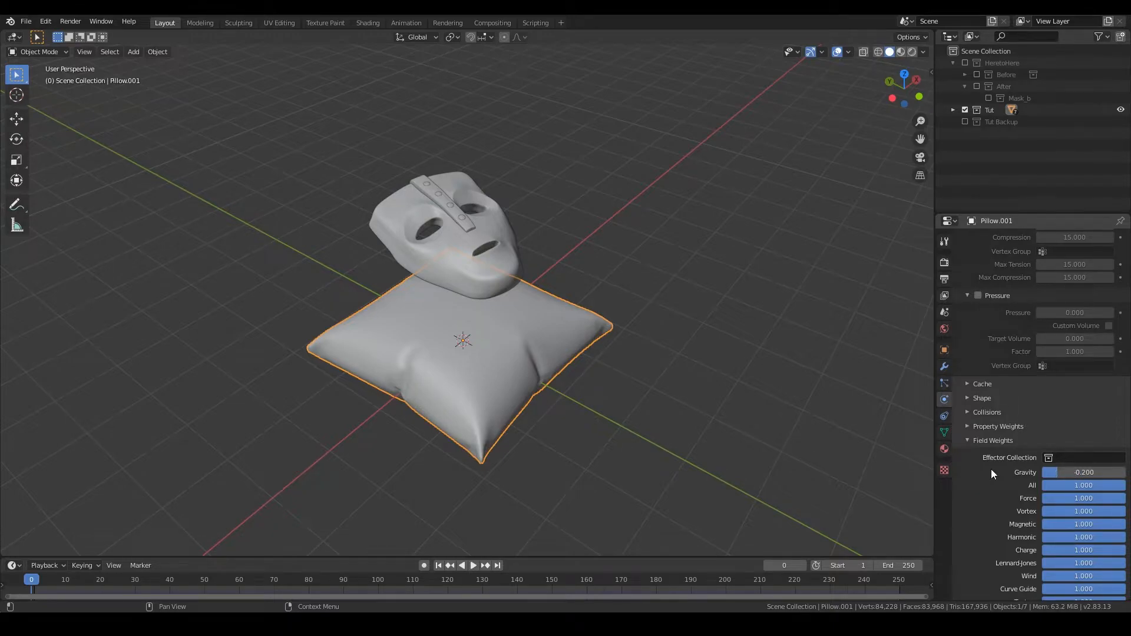
pyautogui.moveTo(495, 325)
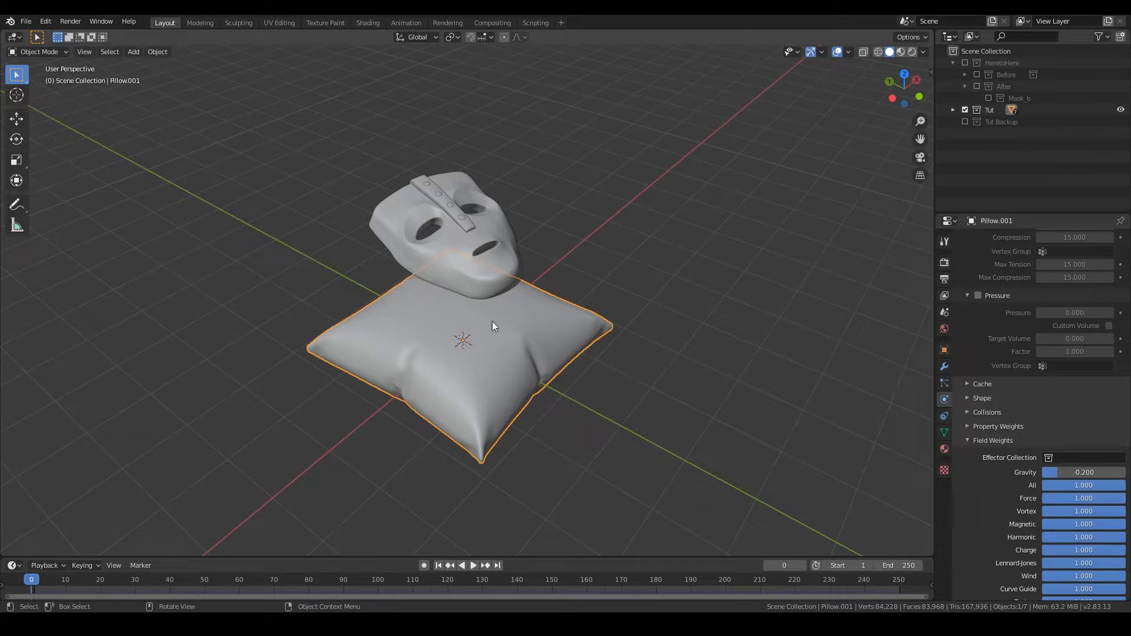
pyautogui.moveTo(879, 389)
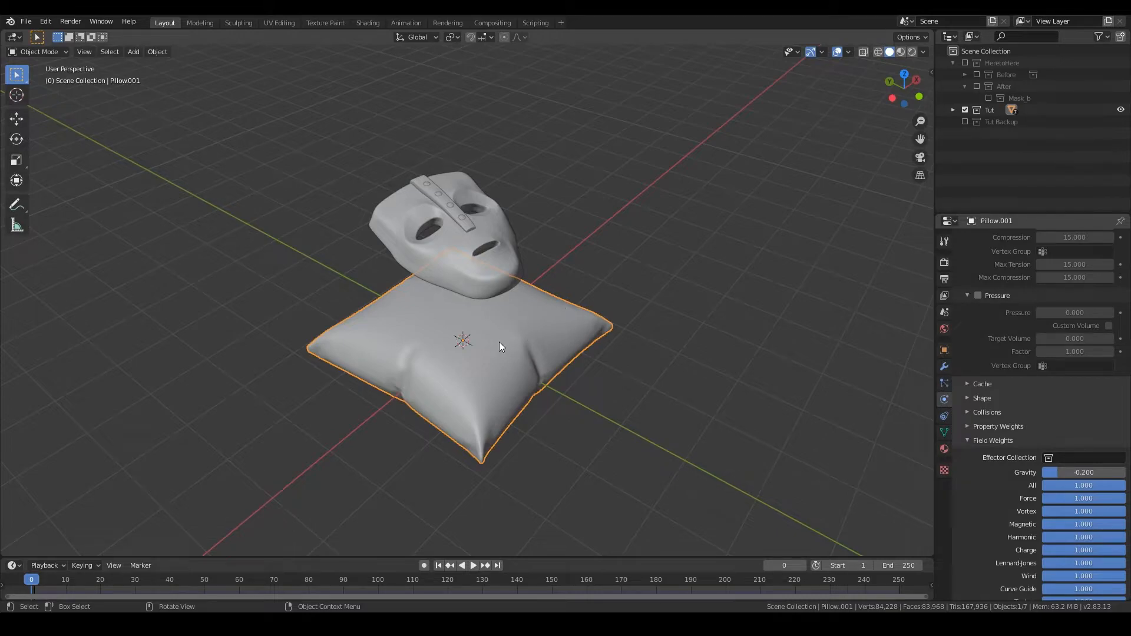
pyautogui.moveTo(821, 424)
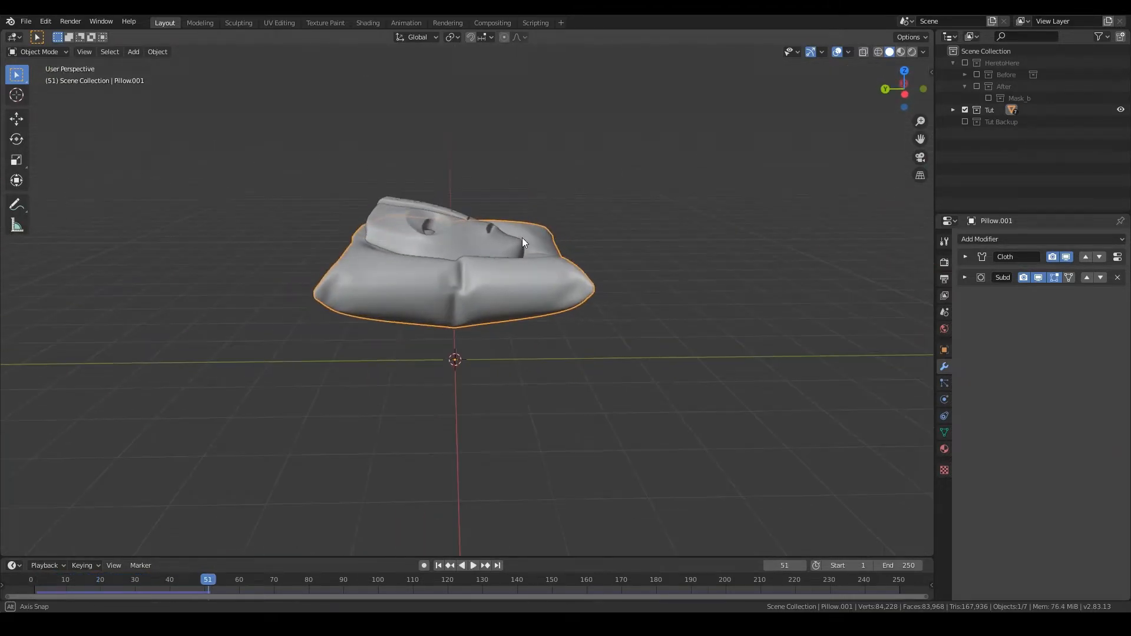
# - Apply the pillow's Cloth modifier at frame 51 and expand its Subdivision Surface modifier
pyautogui.moveTo(523, 244); pyautogui.dragTo(611, 253)
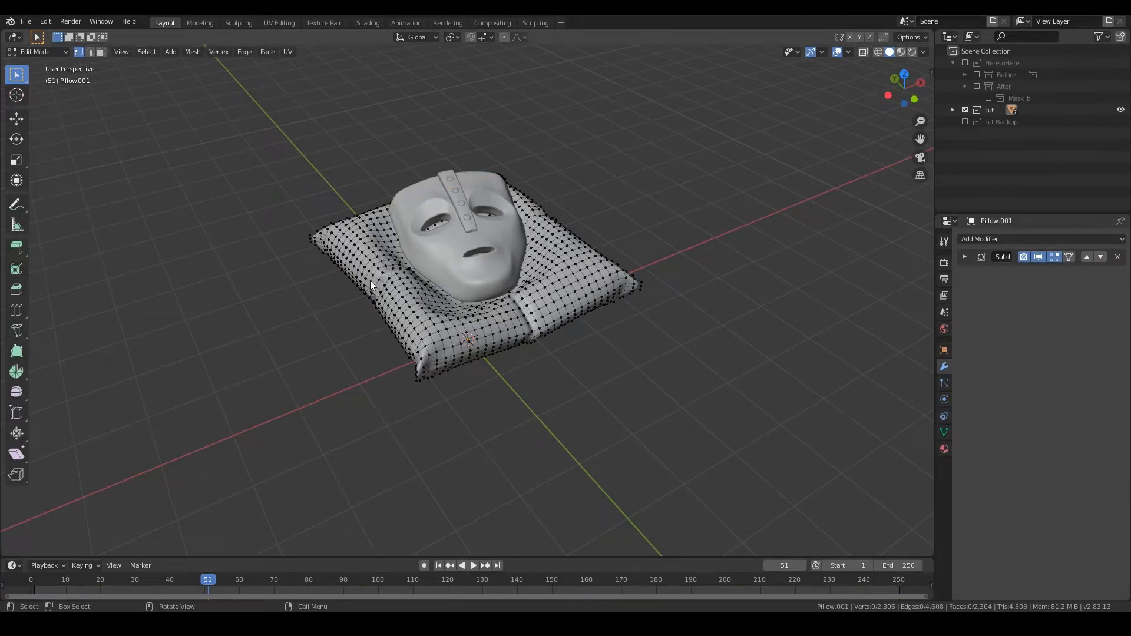
pyautogui.press('Tab')
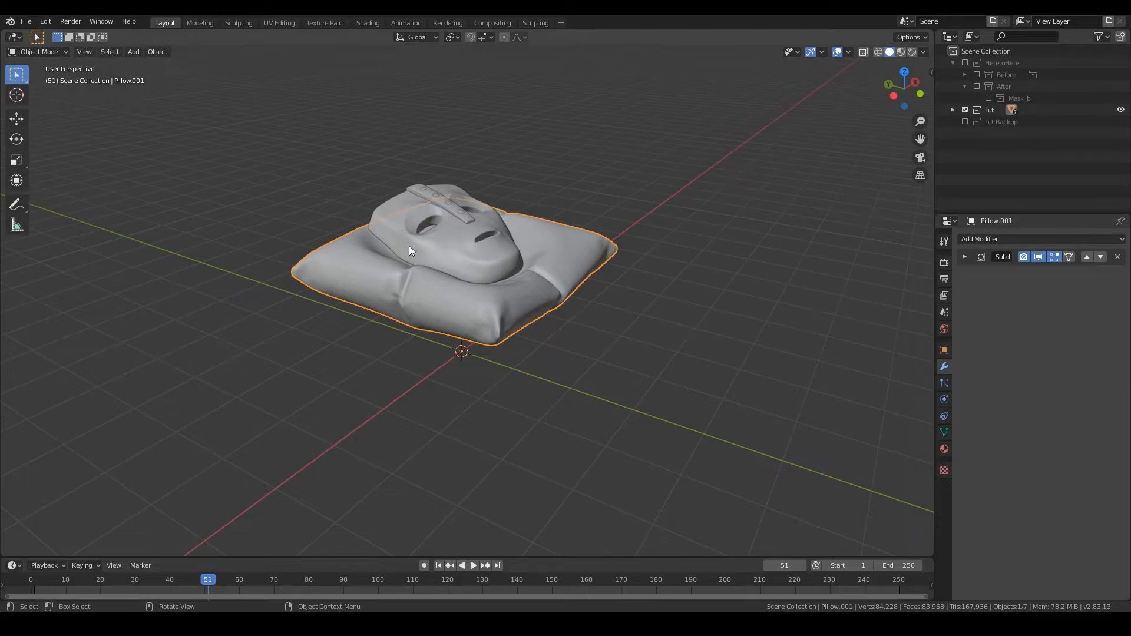
pyautogui.moveTo(480, 242)
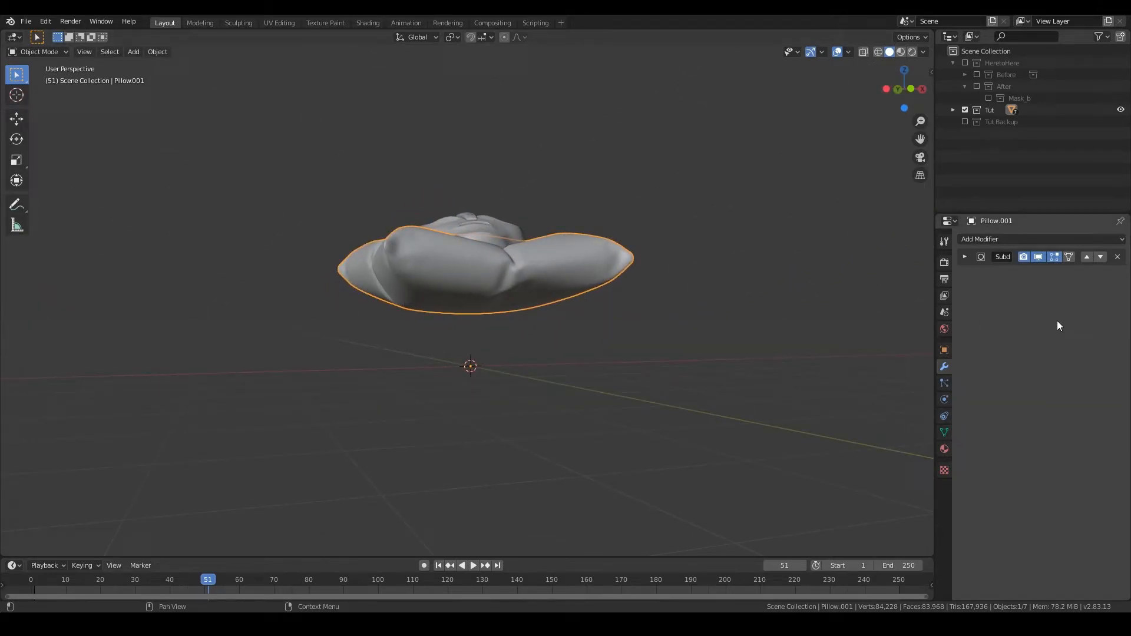
pyautogui.click(963, 257)
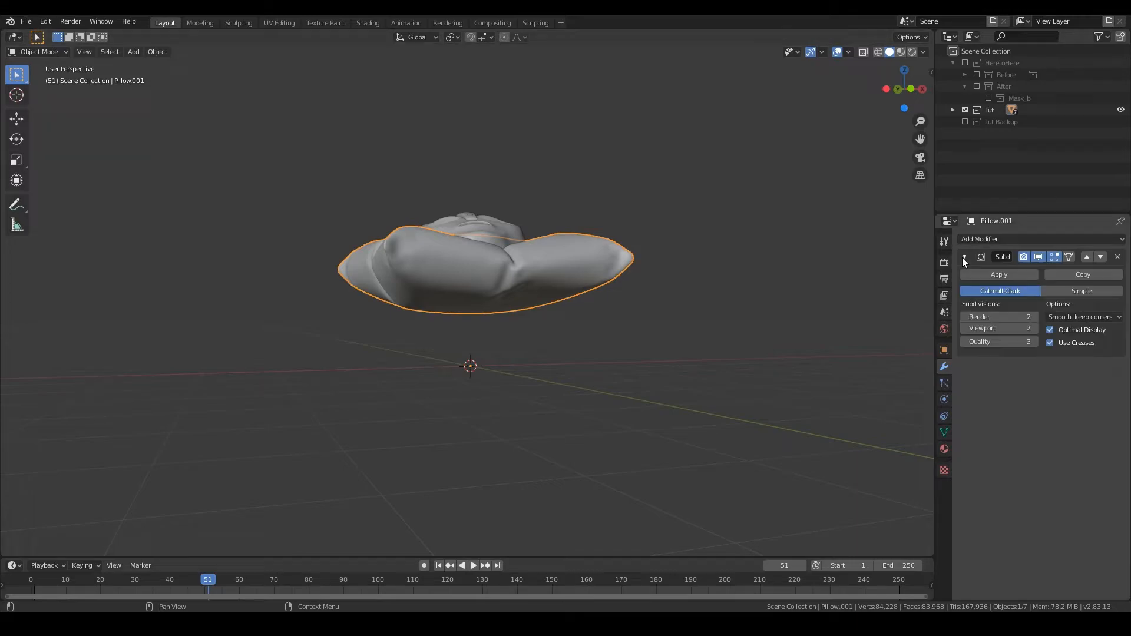
# - Add a new Cloth simulation to Pillow.001, rewind to frame 0, and move Cloth above Subdivision
pyautogui.click(944, 401)
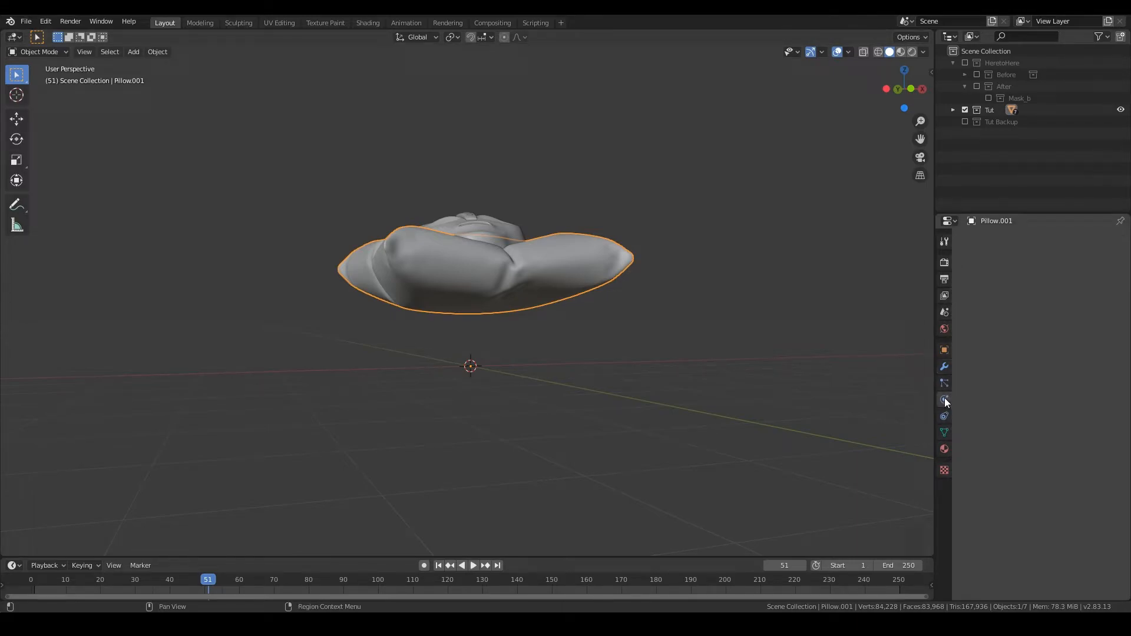
pyautogui.click(943, 398)
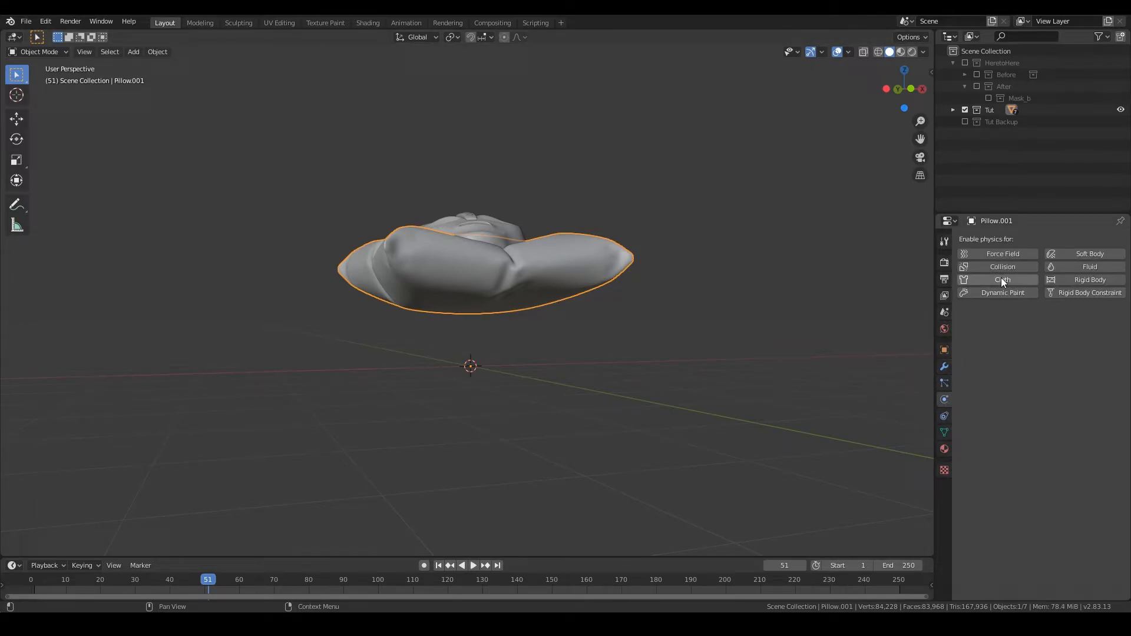
pyautogui.click(1002, 280)
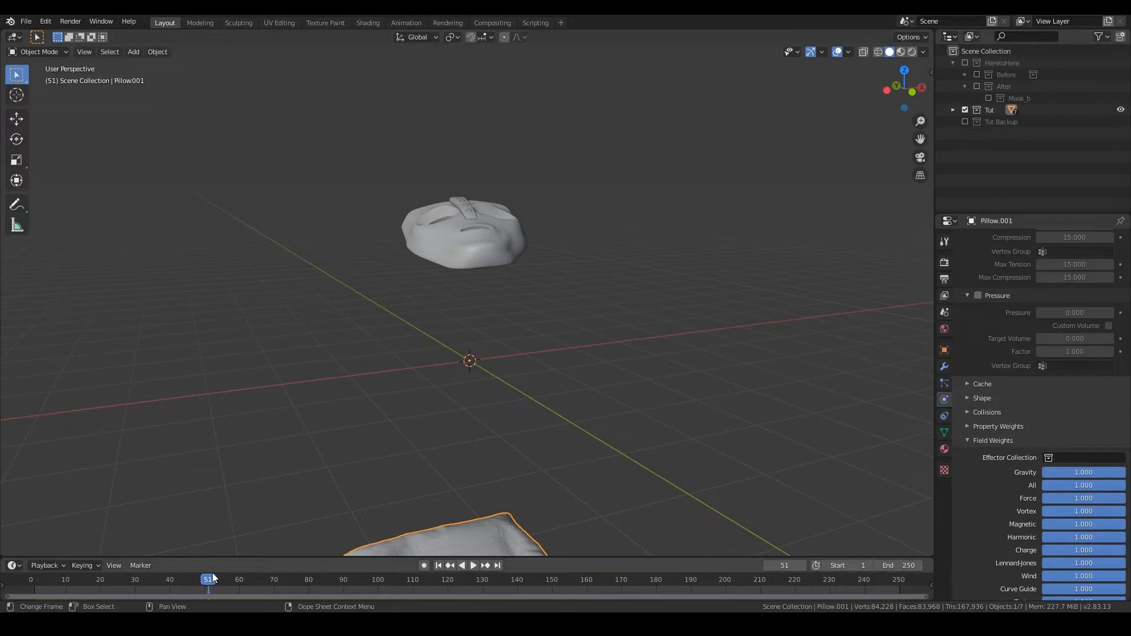
pyautogui.click(33, 579)
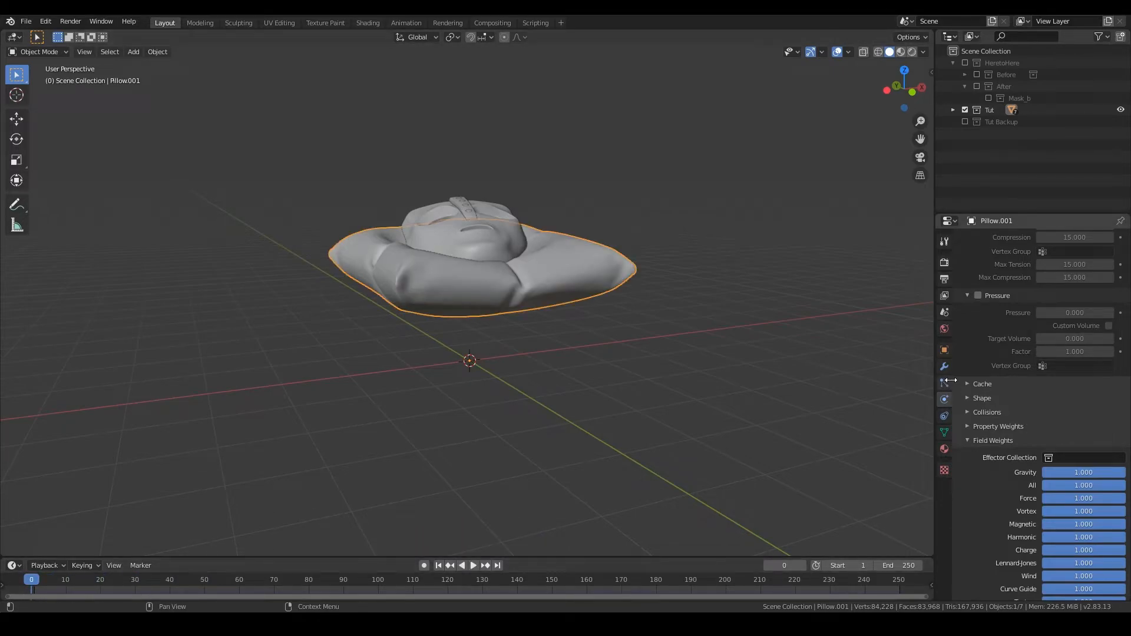
pyautogui.click(944, 367)
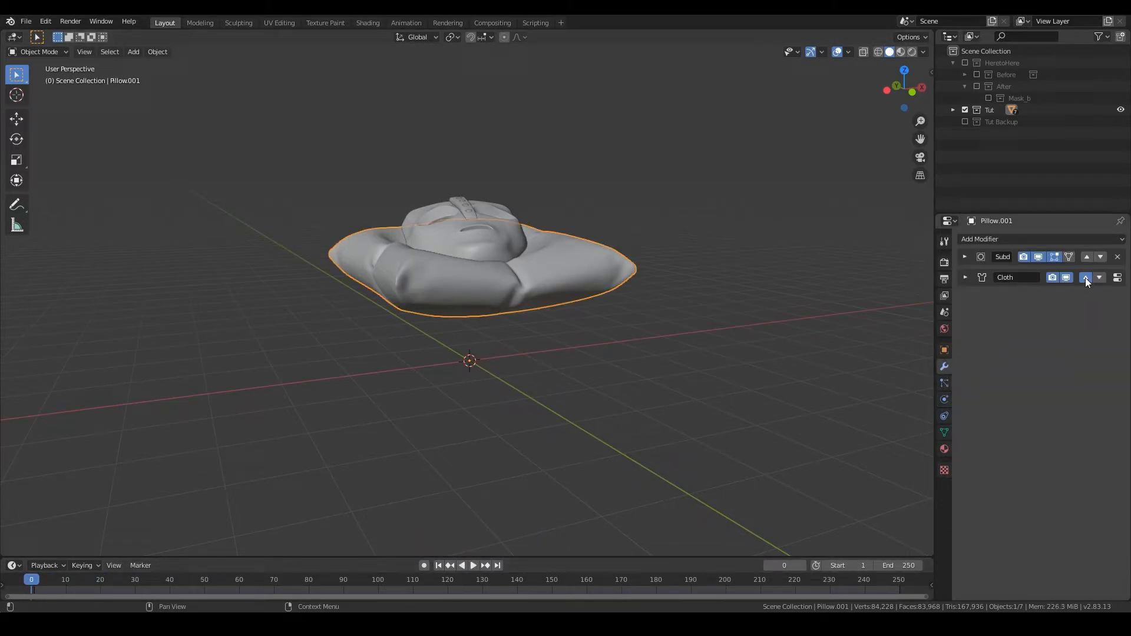
pyautogui.click(943, 383)
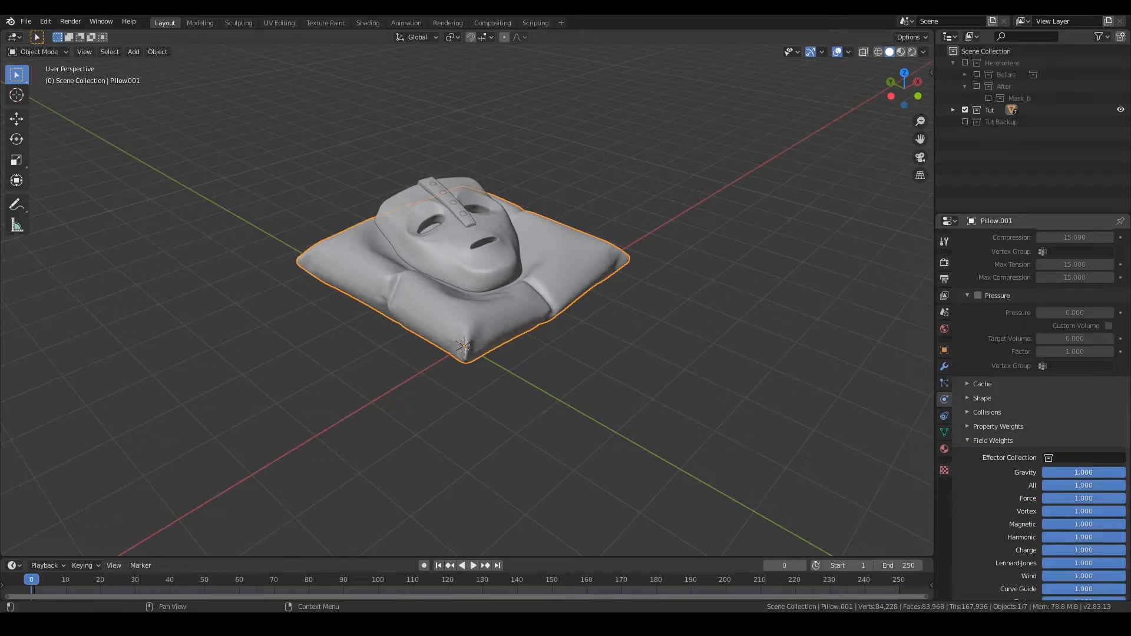
pyautogui.click(1082, 472)
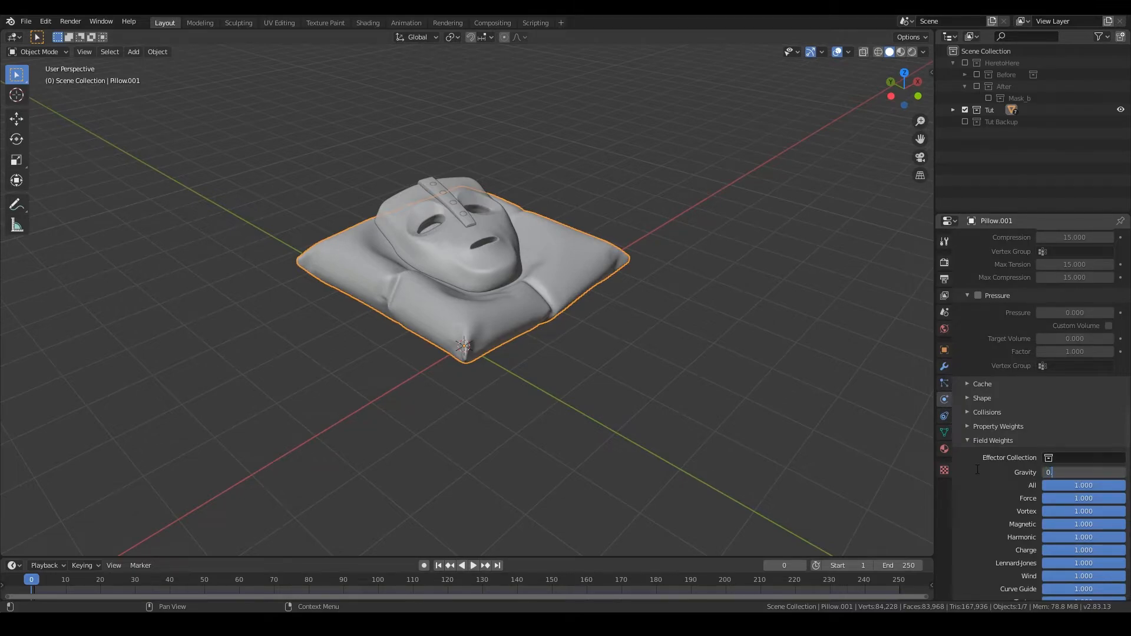
# - Set cloth gravity to 0.2 and give a floor plane beneath the pillow Collision physics
pyautogui.write('0.200')
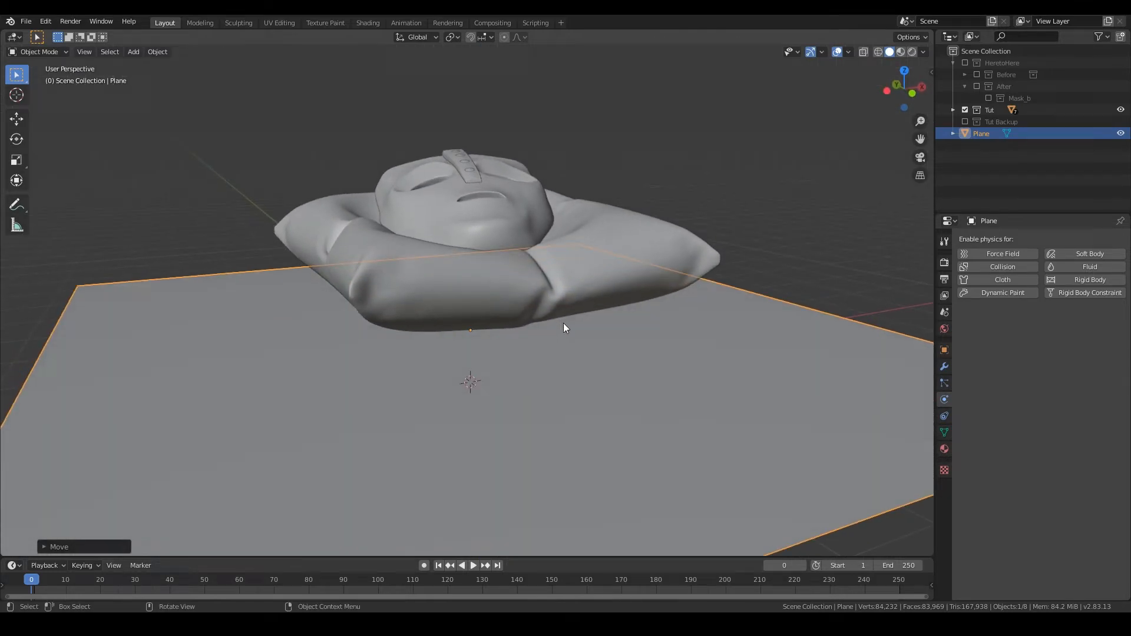
pyautogui.click(1001, 266)
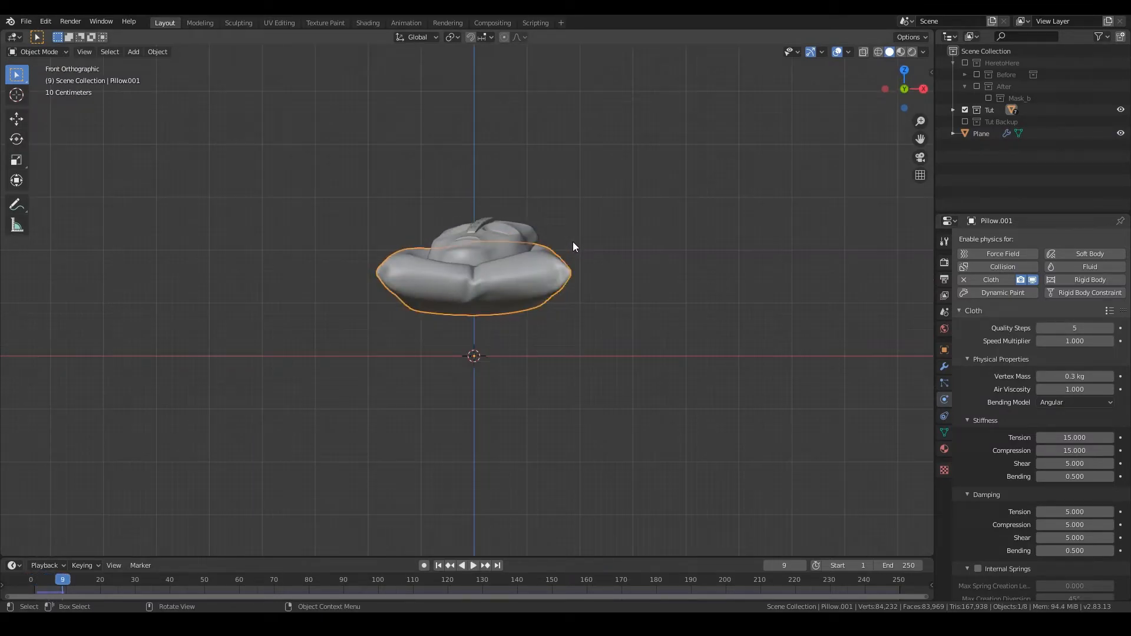
# - Apply the pillow's frame-24 settled cloth shape, delete the floor plane, and orbit to check it
pyautogui.click(472, 565)
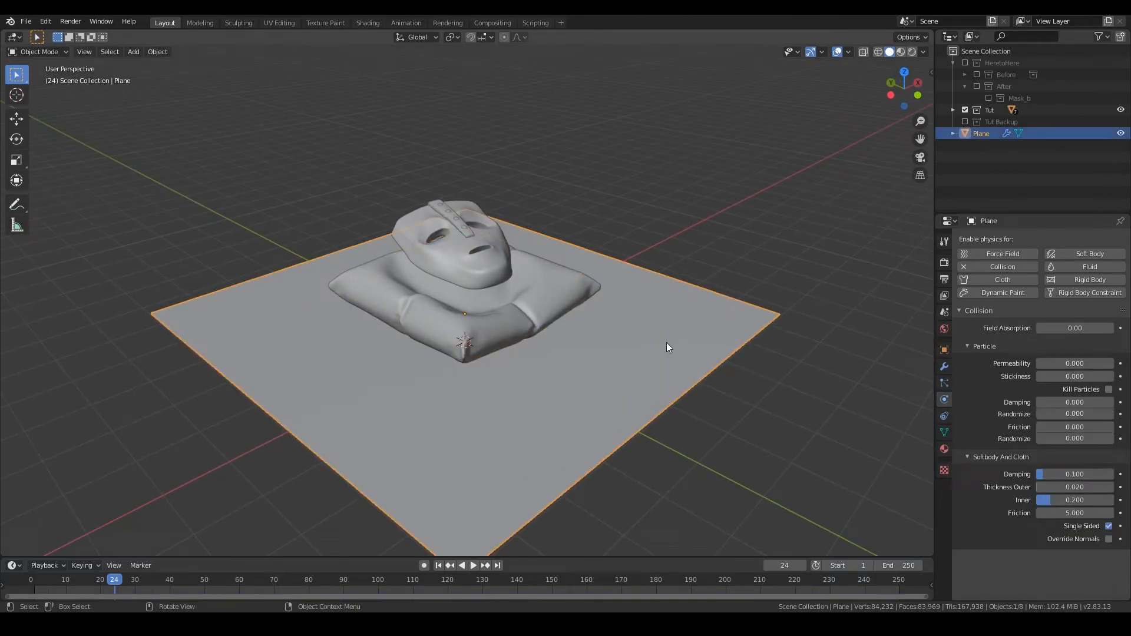
pyautogui.moveTo(679, 343)
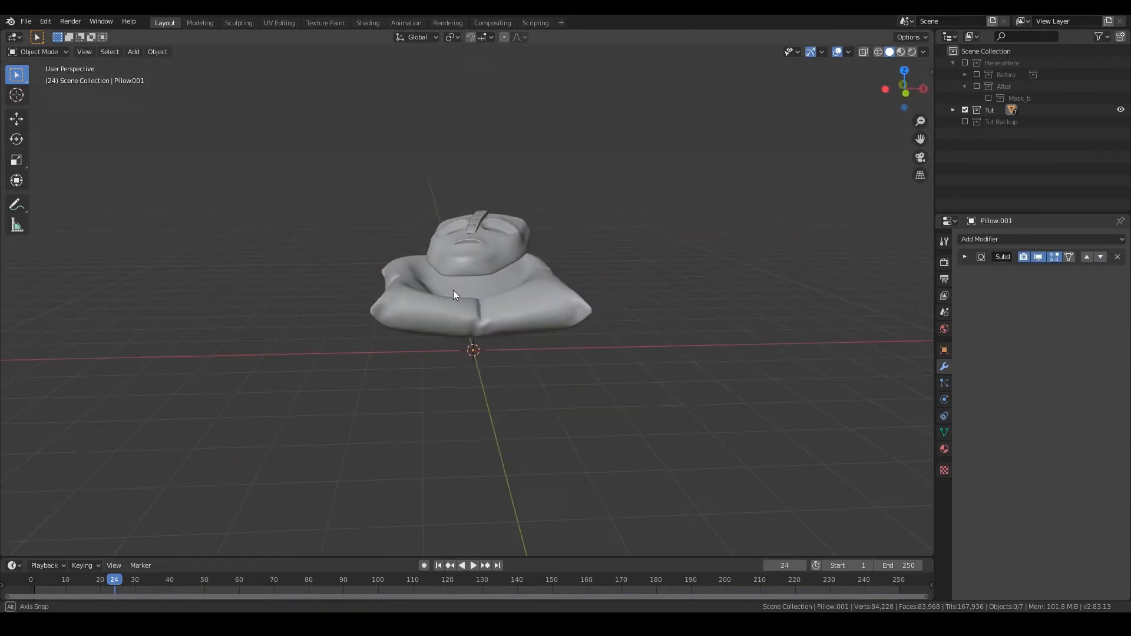
pyautogui.moveTo(454, 289); pyautogui.dragTo(555, 274)
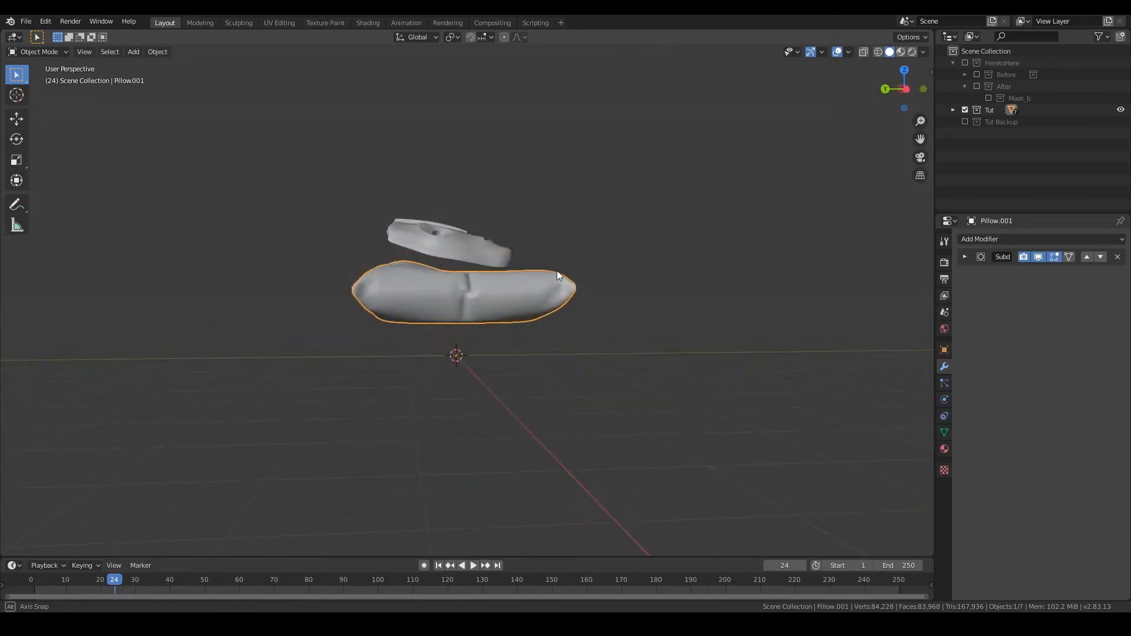
pyautogui.moveTo(541, 274); pyautogui.dragTo(541, 307)
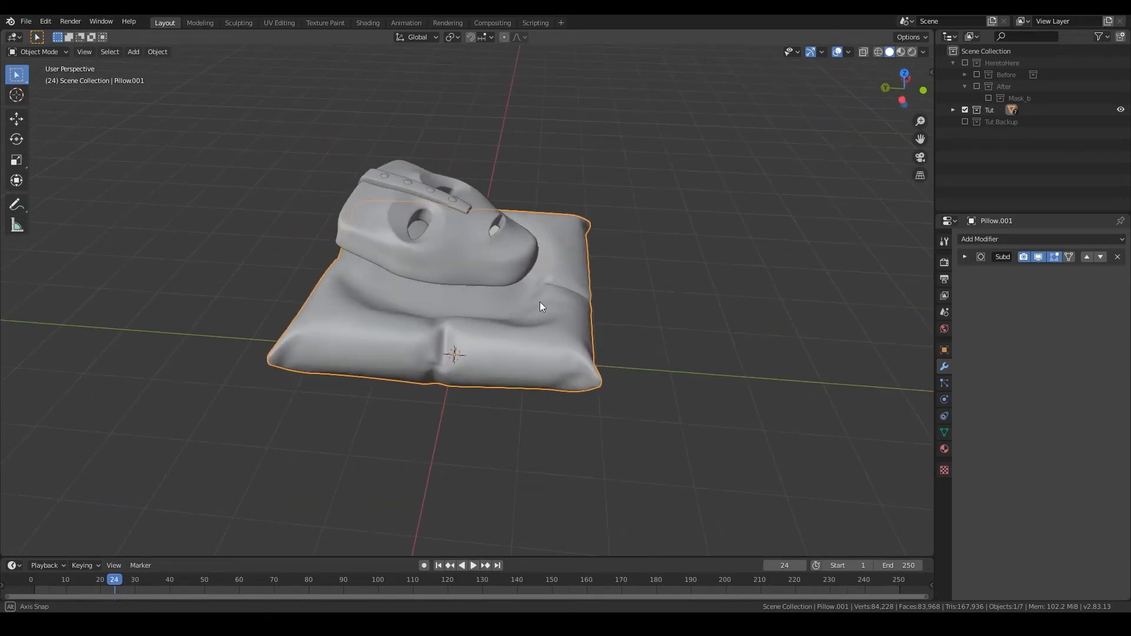
pyautogui.press('KP_1')
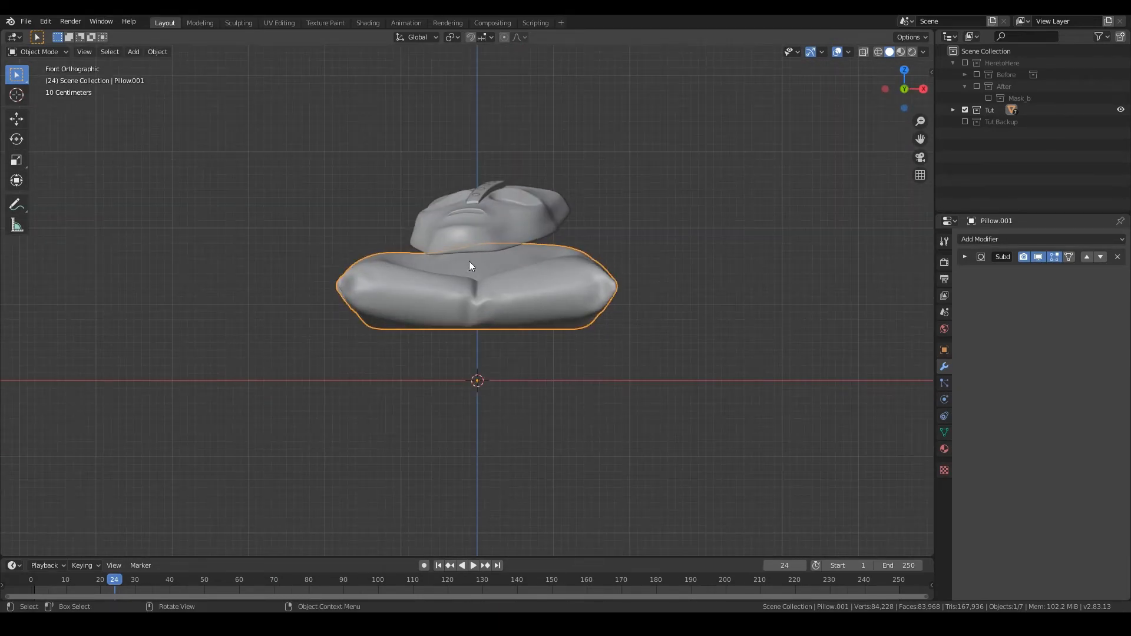
pyautogui.scroll(3)
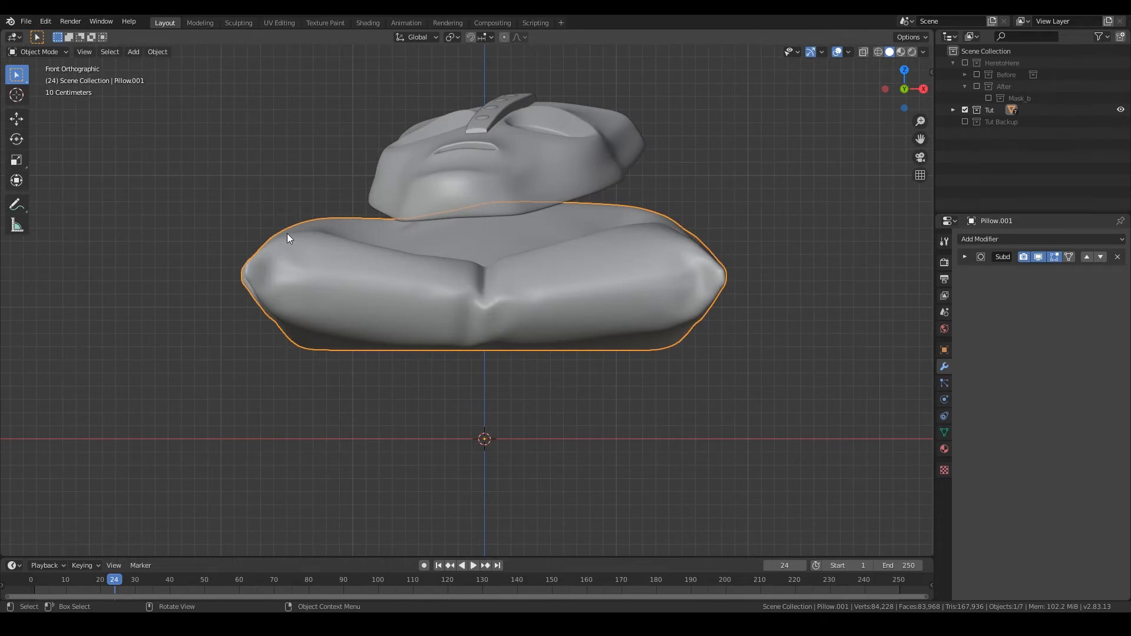
pyautogui.moveTo(321, 294)
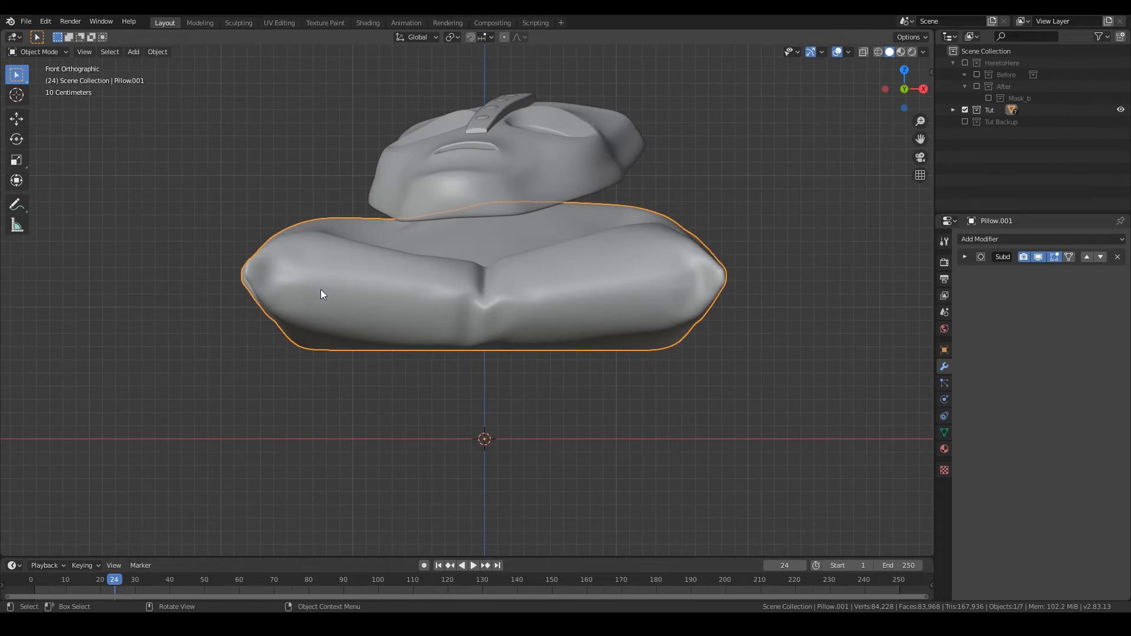
pyautogui.moveTo(653, 283)
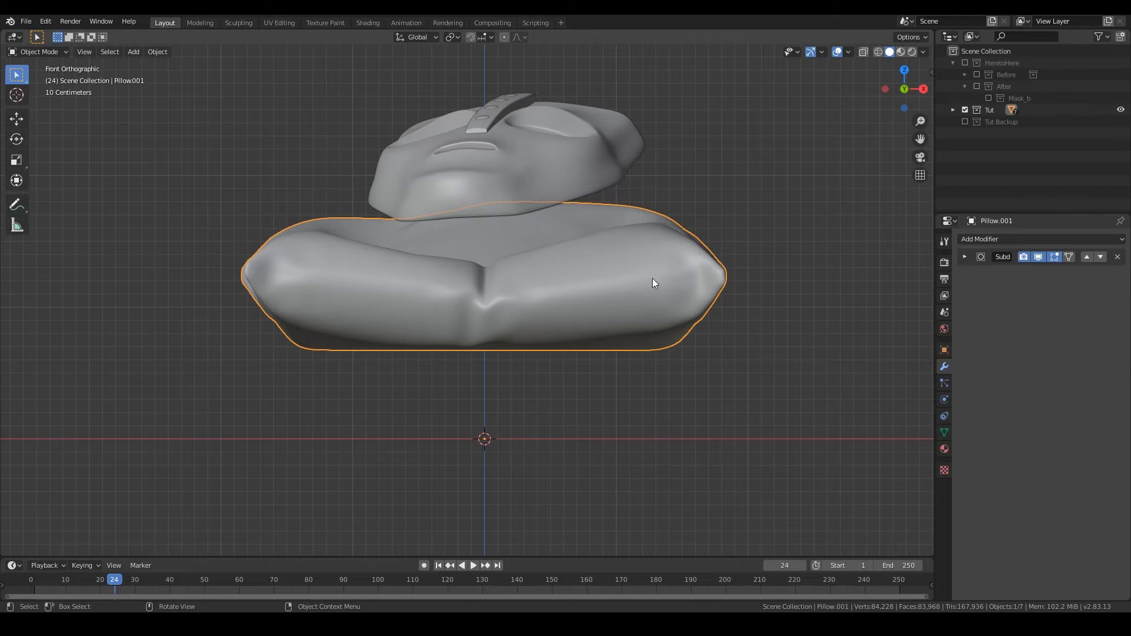
pyautogui.moveTo(596, 233)
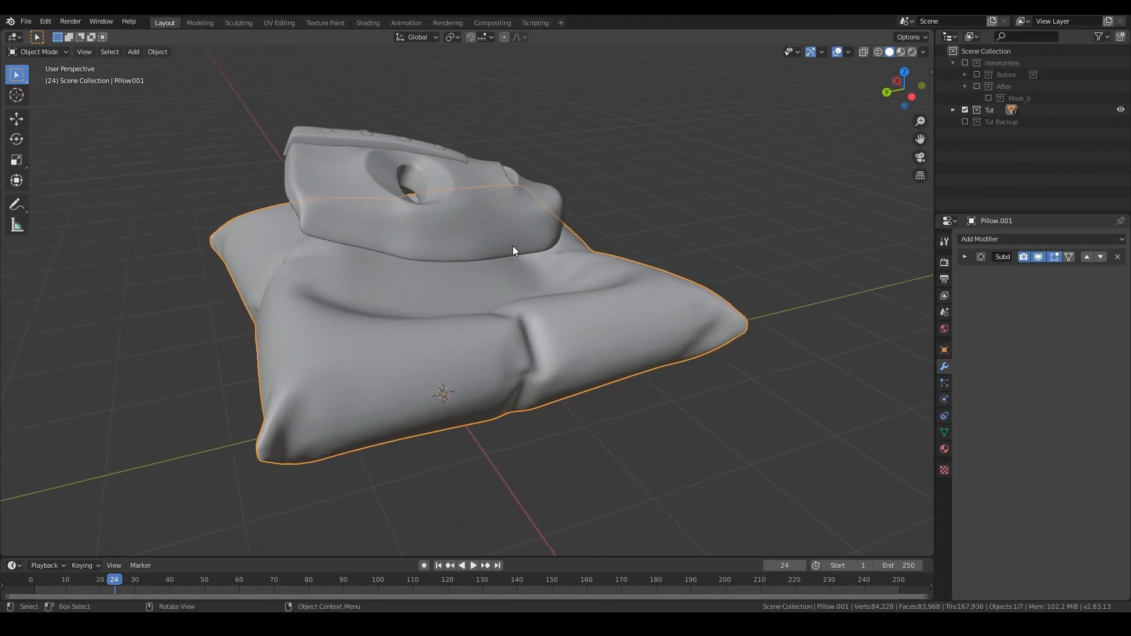
pyautogui.moveTo(514, 251); pyautogui.dragTo(524, 301)
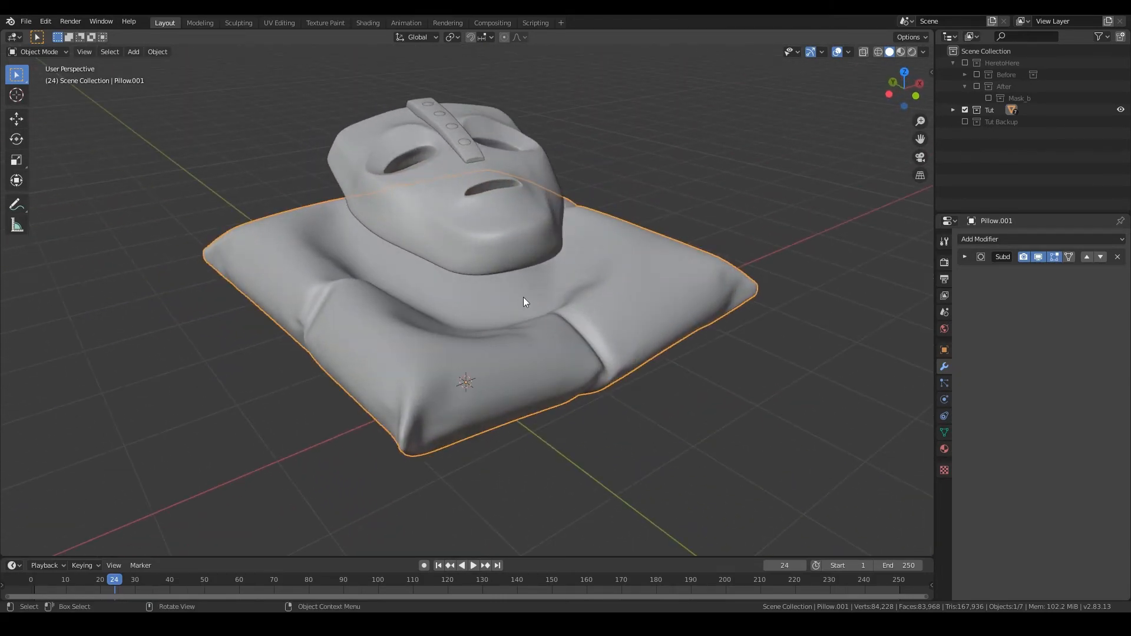
pyautogui.moveTo(525, 301); pyautogui.dragTo(462, 202)
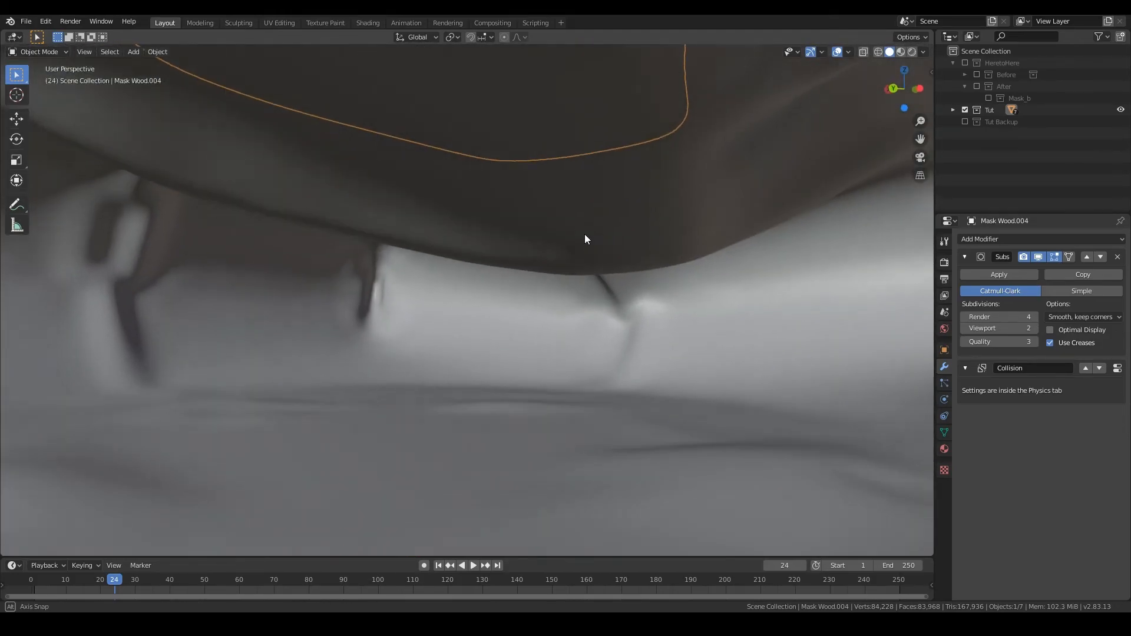
# - Move Mask Wood.004 about 0.47 m down along Z into the pillow's imprint
pyautogui.press('g')
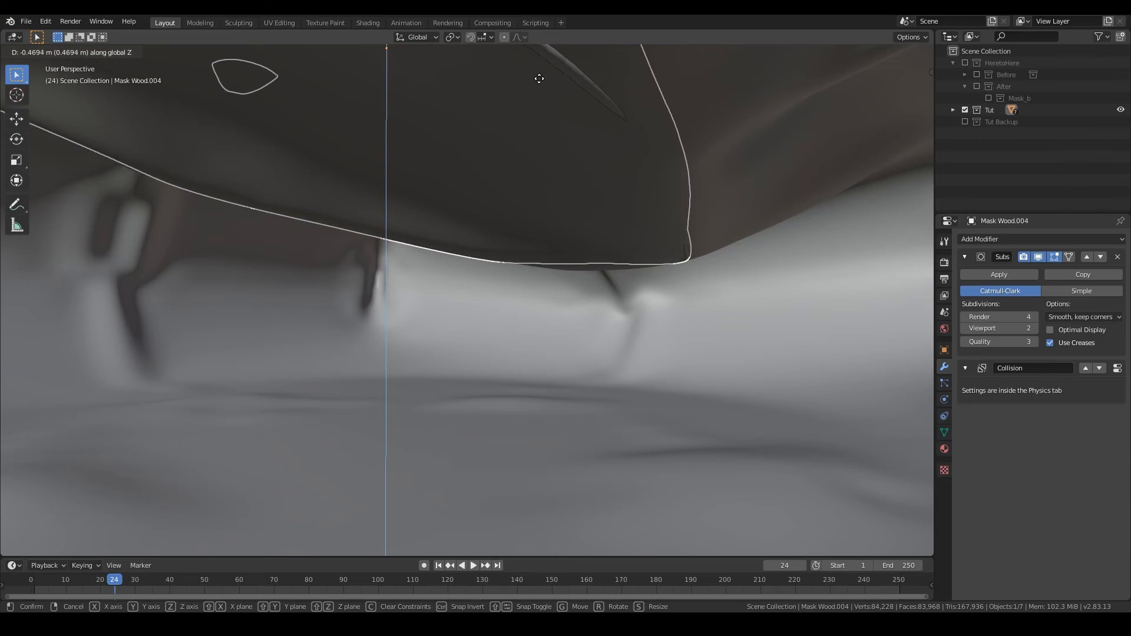
pyautogui.click(597, 189)
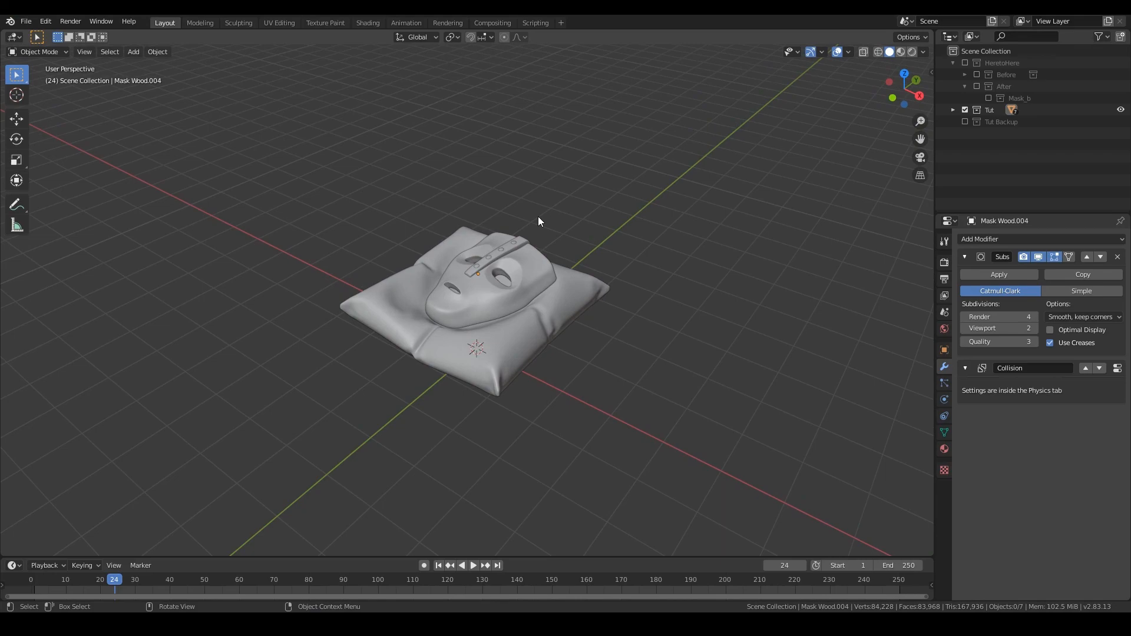
pyautogui.moveTo(460, 241)
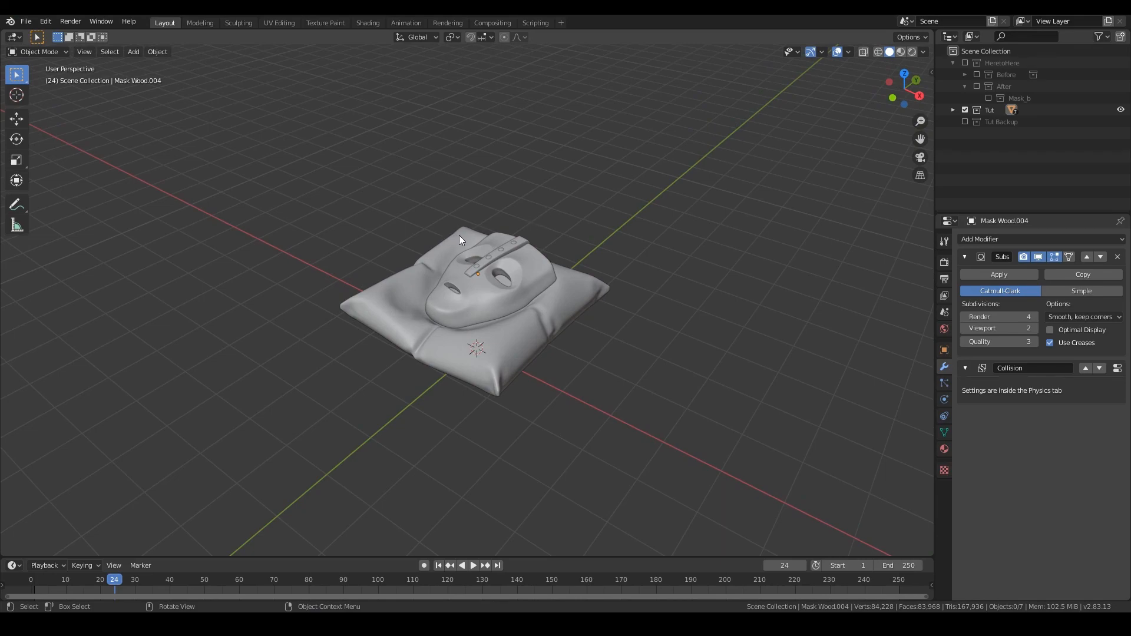
pyautogui.moveTo(460, 248)
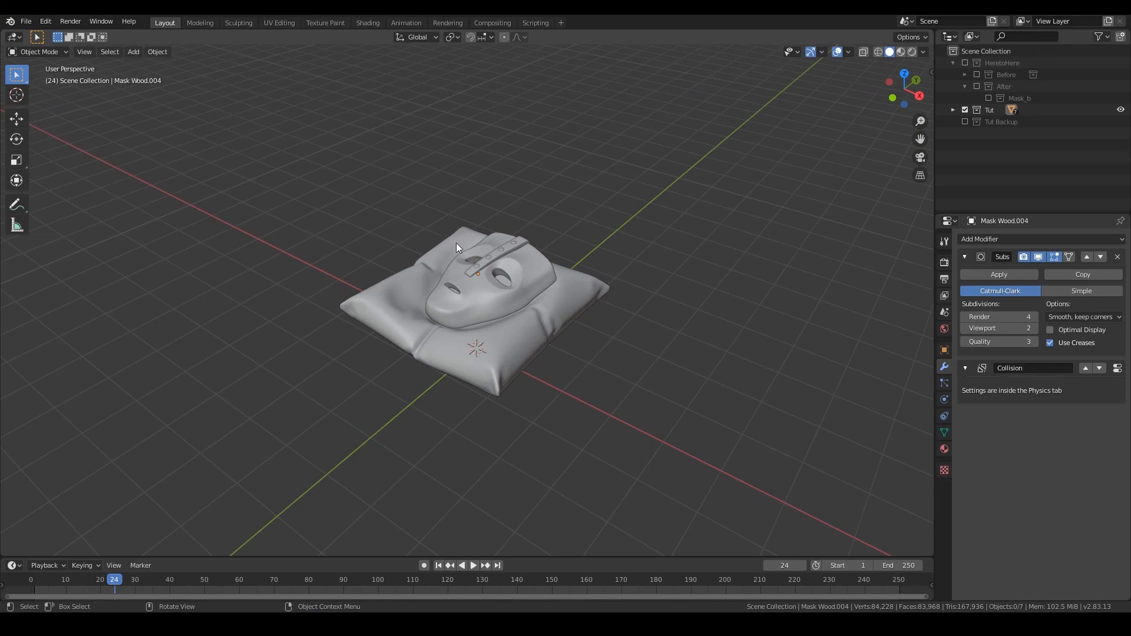